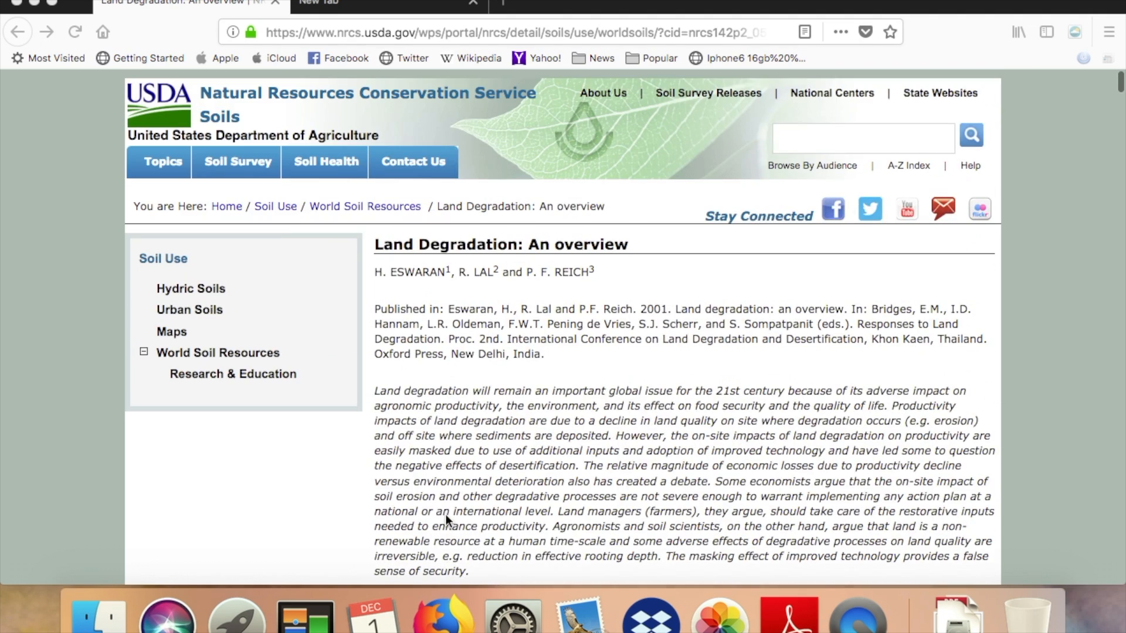
mouse_move(470, 487)
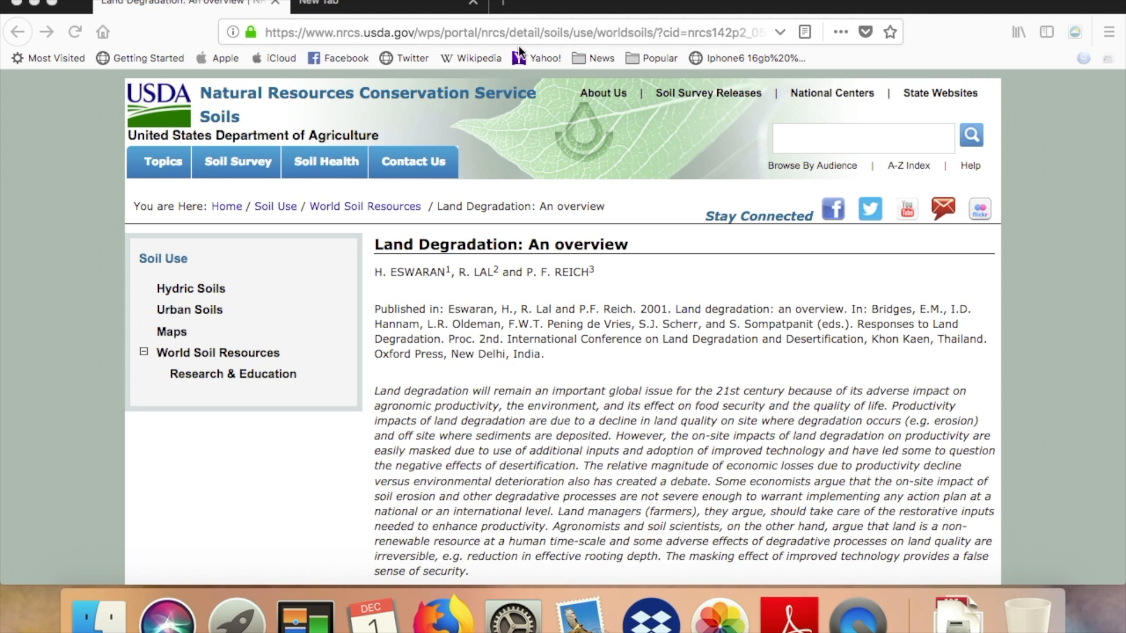
mouse_move(430, 271)
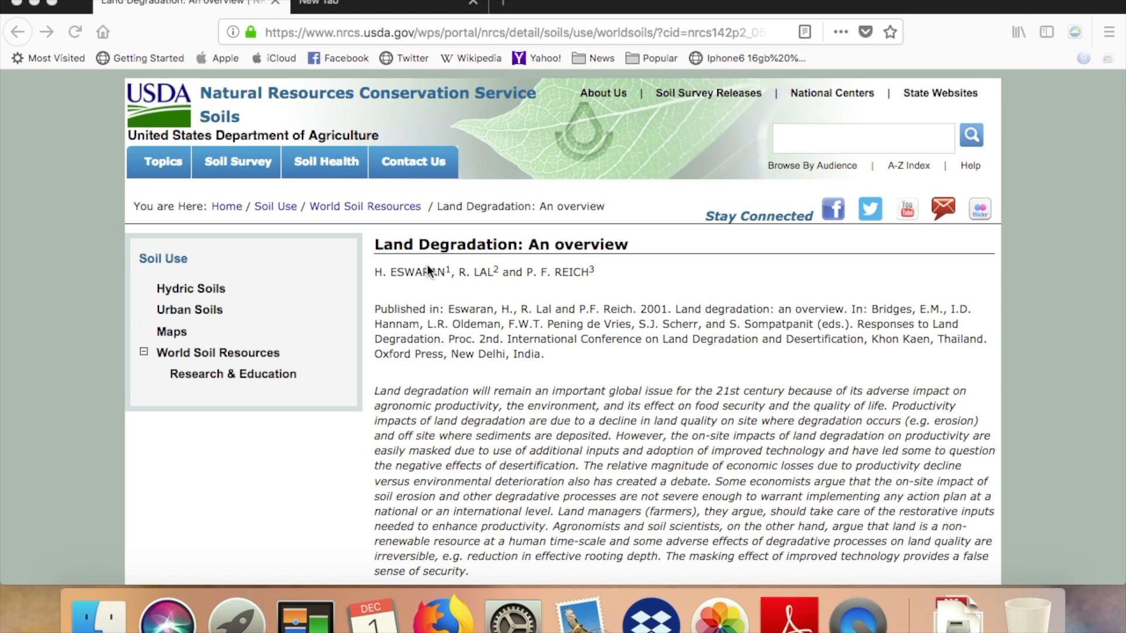
mouse_move(350, 511)
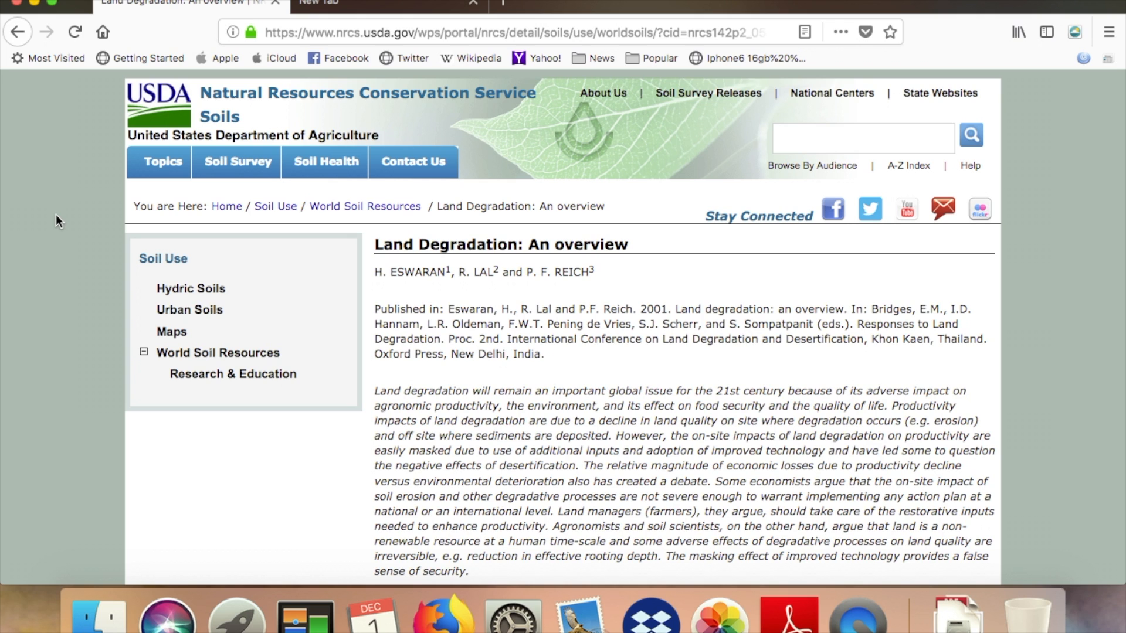
Select the opening sentences of the abstract while starting down the article
scroll("down", 3)
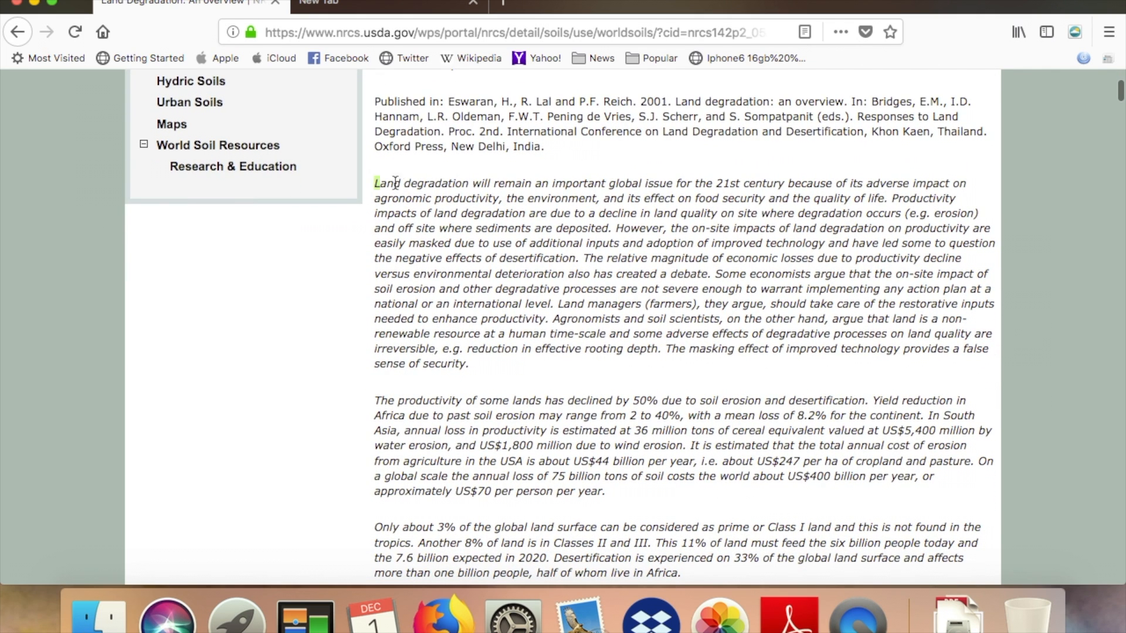
left_click_drag(376, 183, 610, 228)
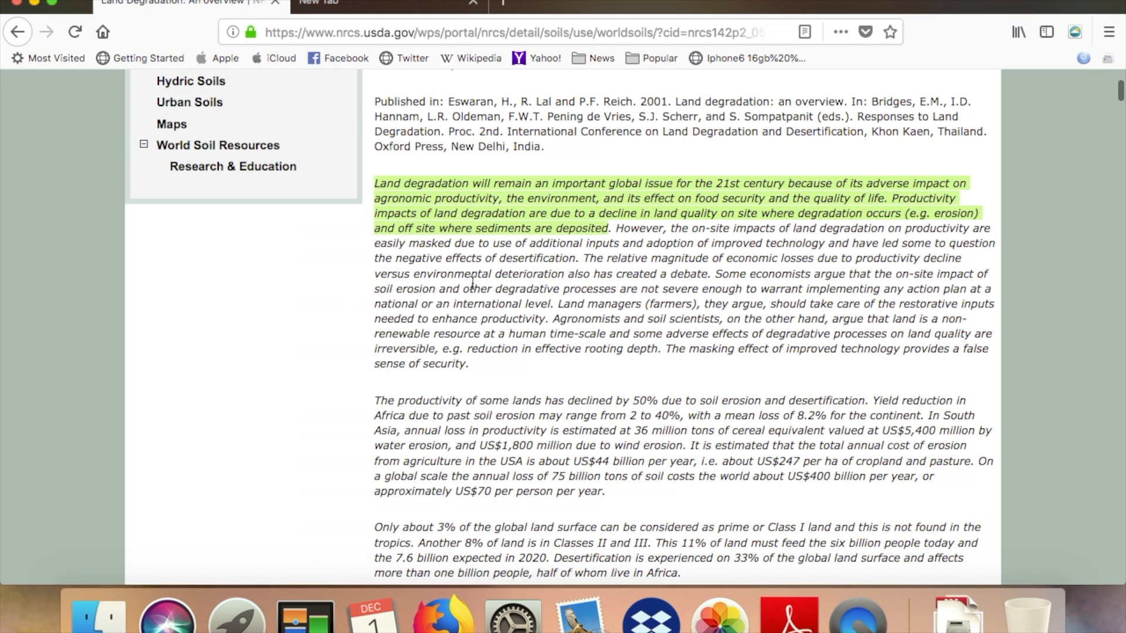
mouse_move(257, 360)
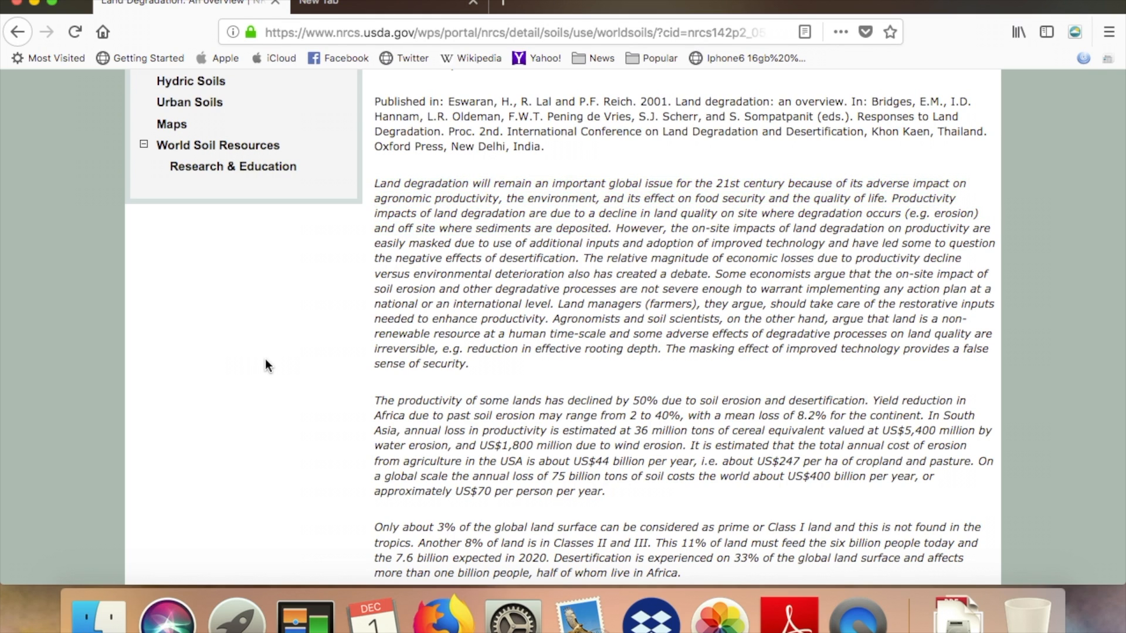
mouse_move(284, 437)
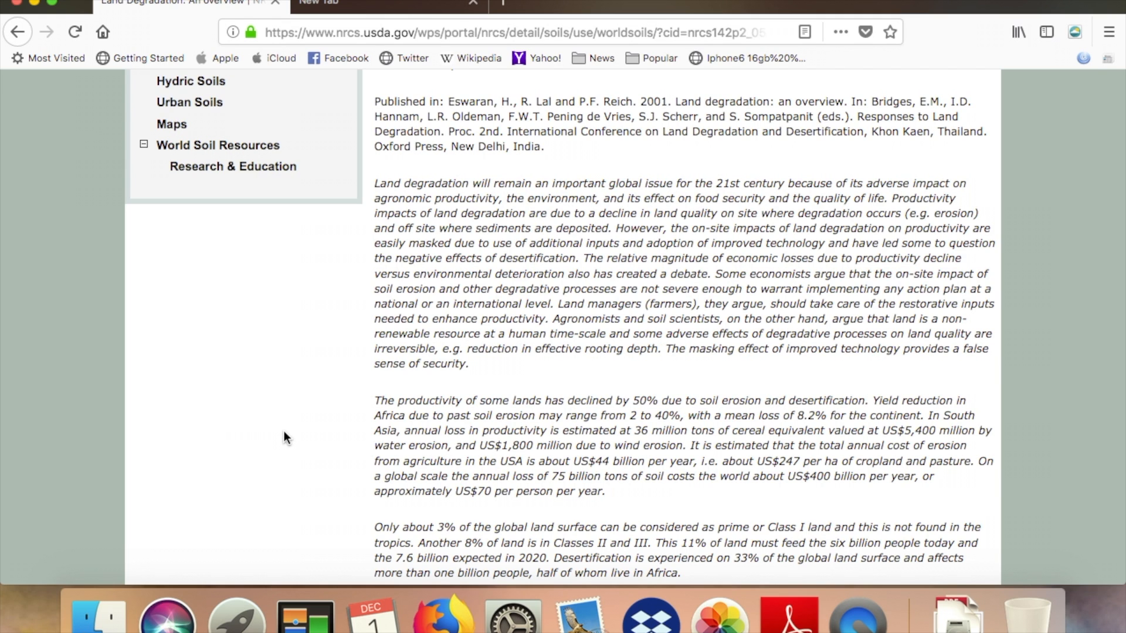
mouse_move(279, 436)
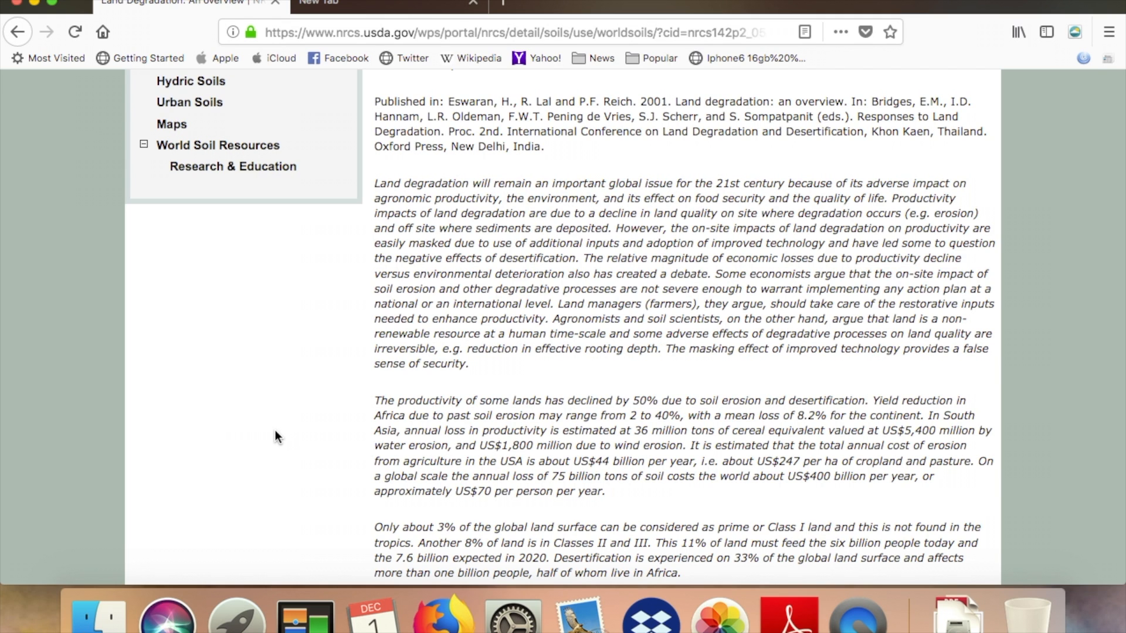
Scroll down to the soil compaction paragraph under Effects of land degradation on productivity
scroll("down", 3)
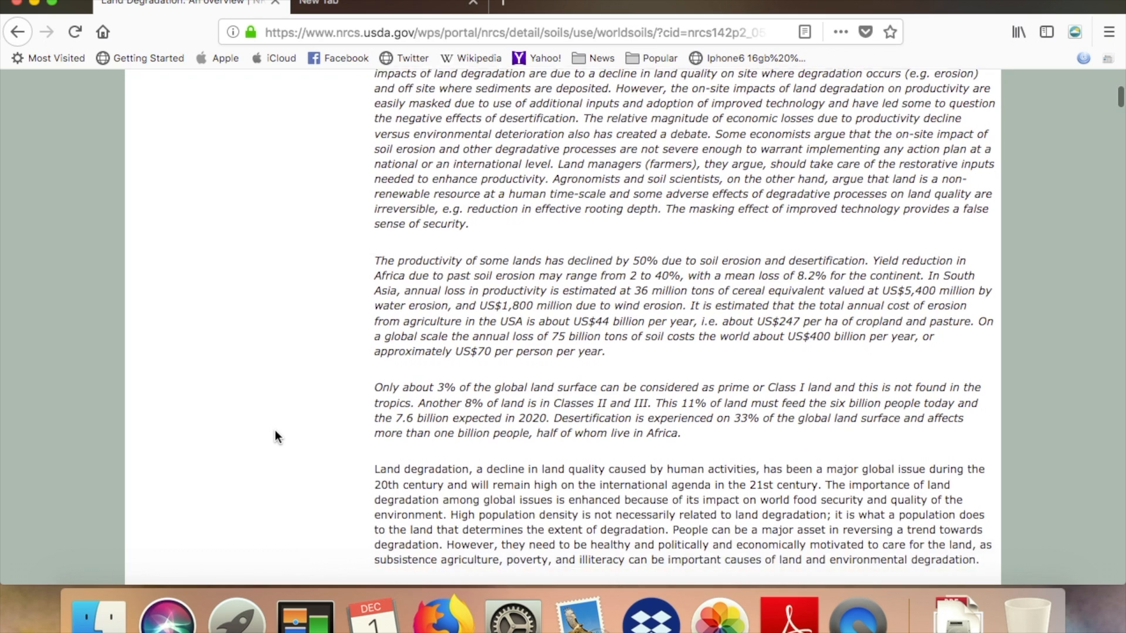
scroll("down", 3)
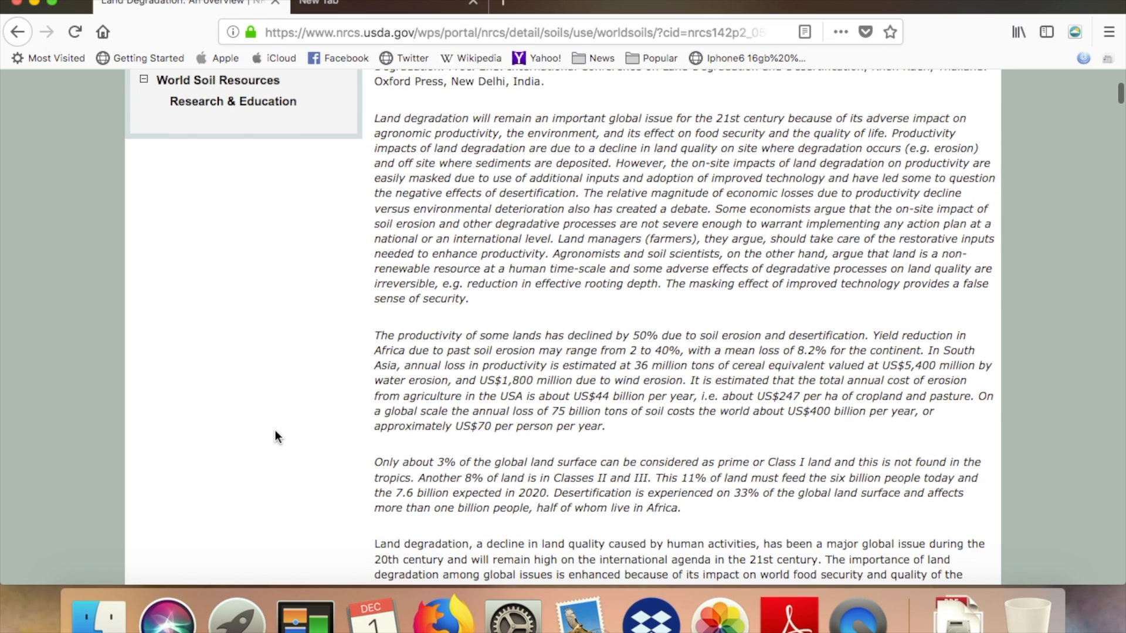
scroll("down", 3)
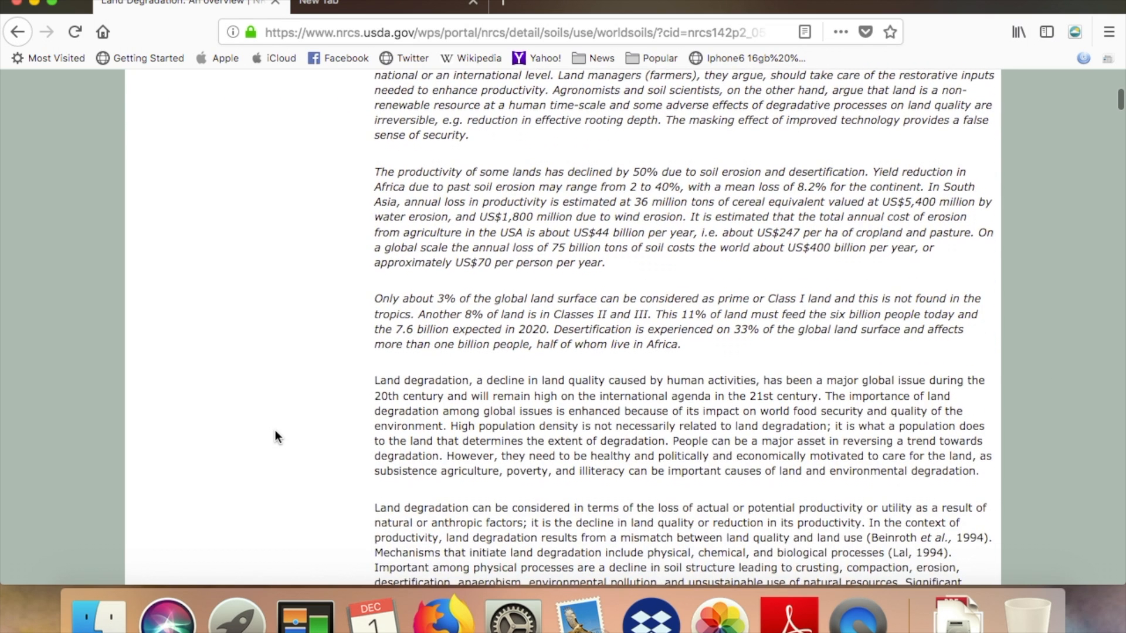
scroll("down", 3)
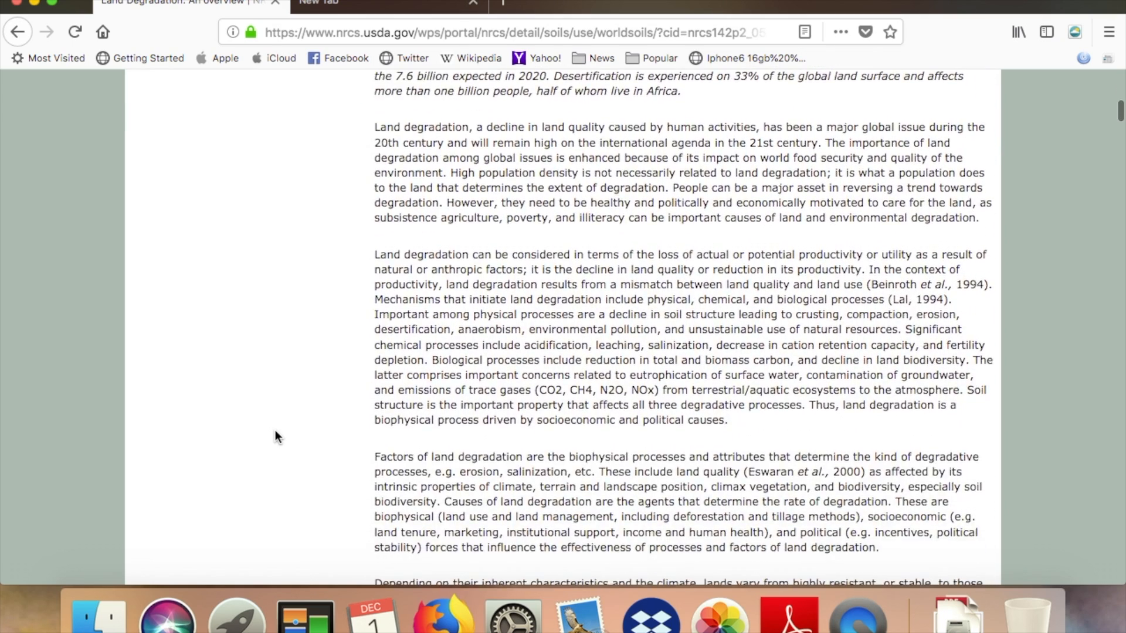
scroll("down", 3)
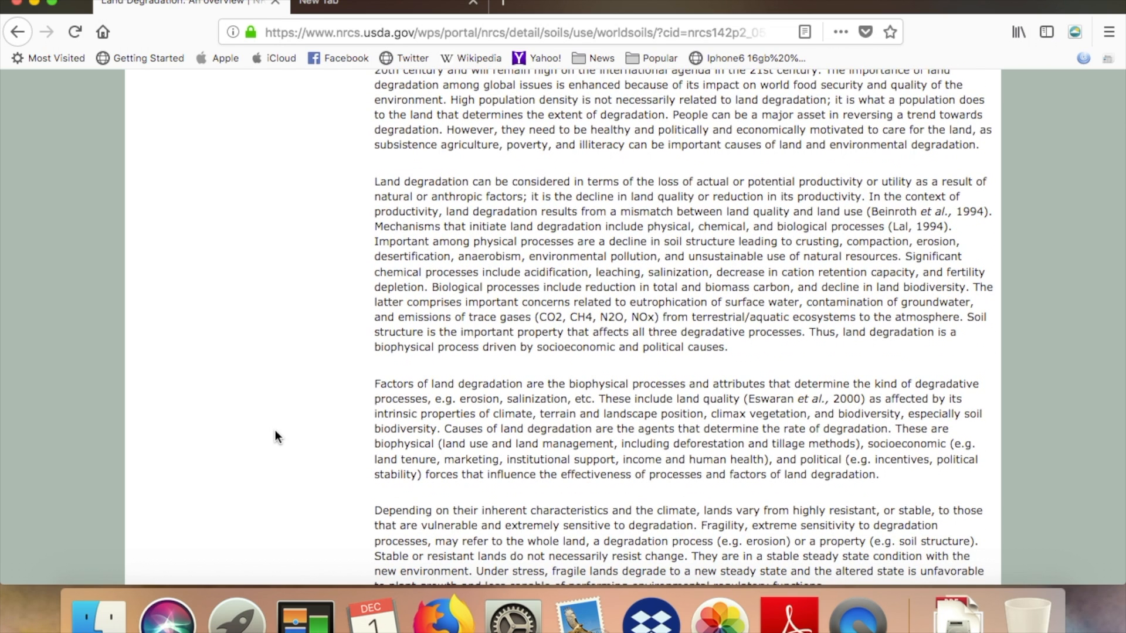
scroll("down", 3)
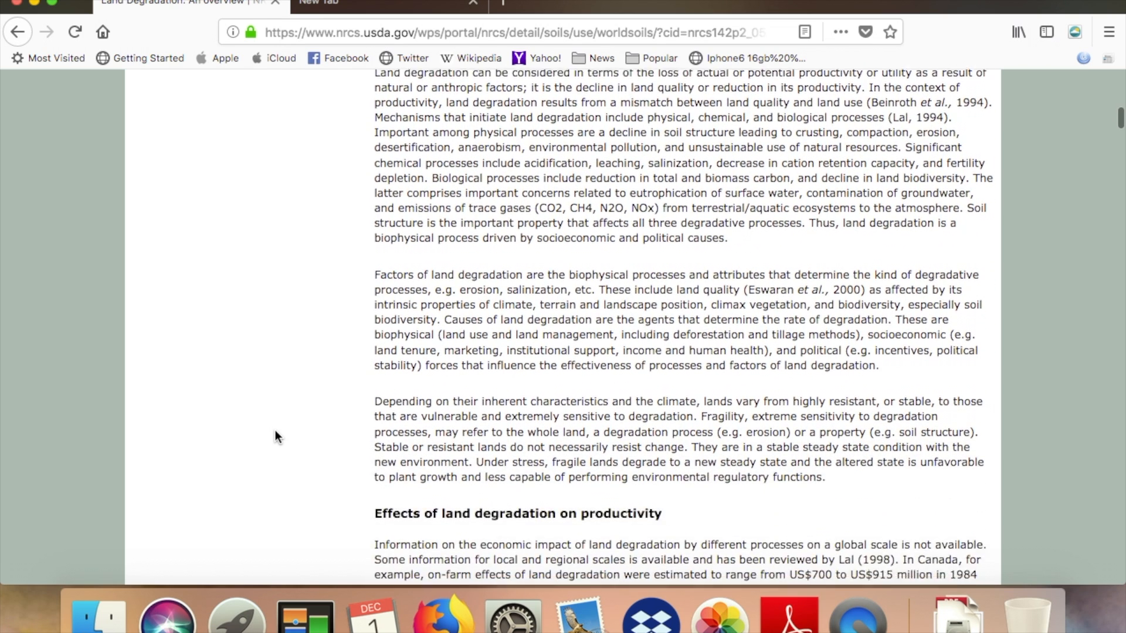
scroll("down", 3)
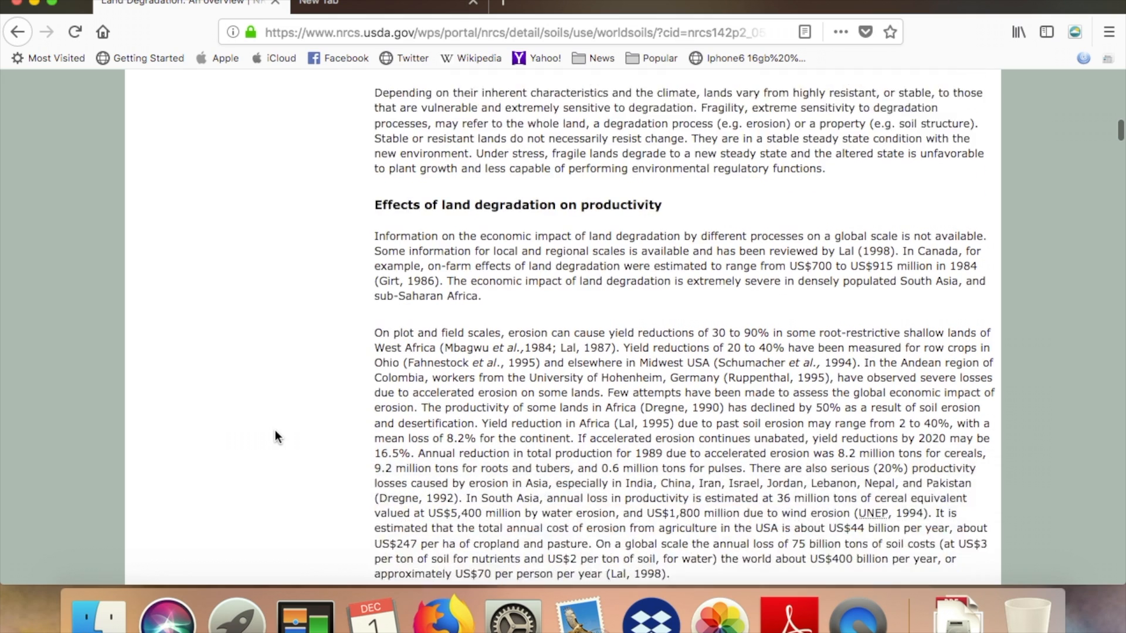
scroll("down", 3)
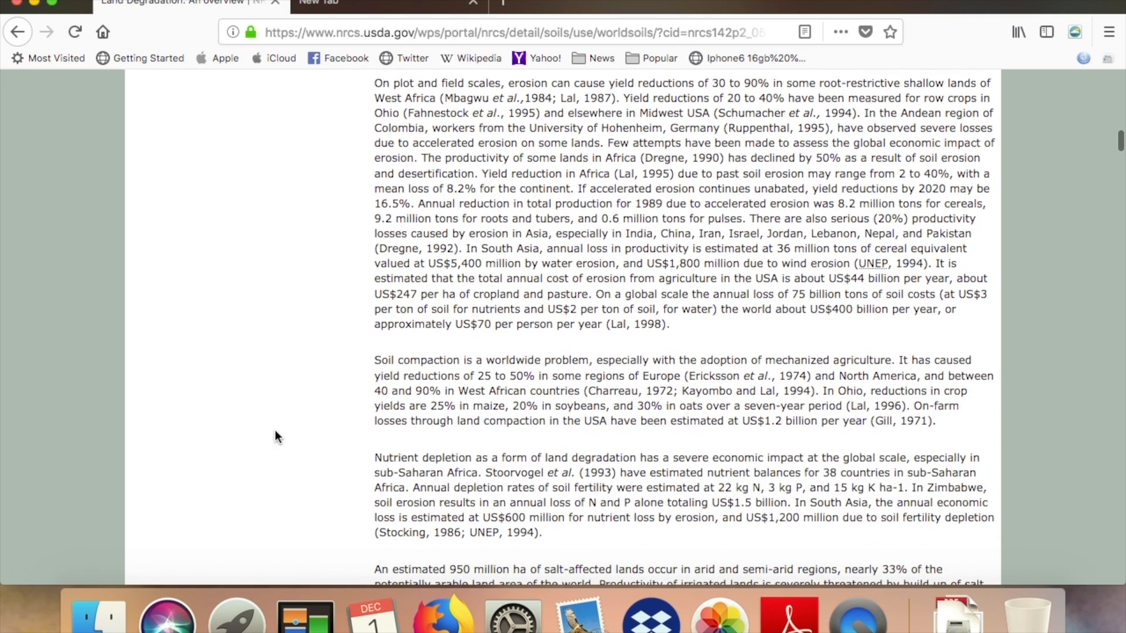
scroll("down", 3)
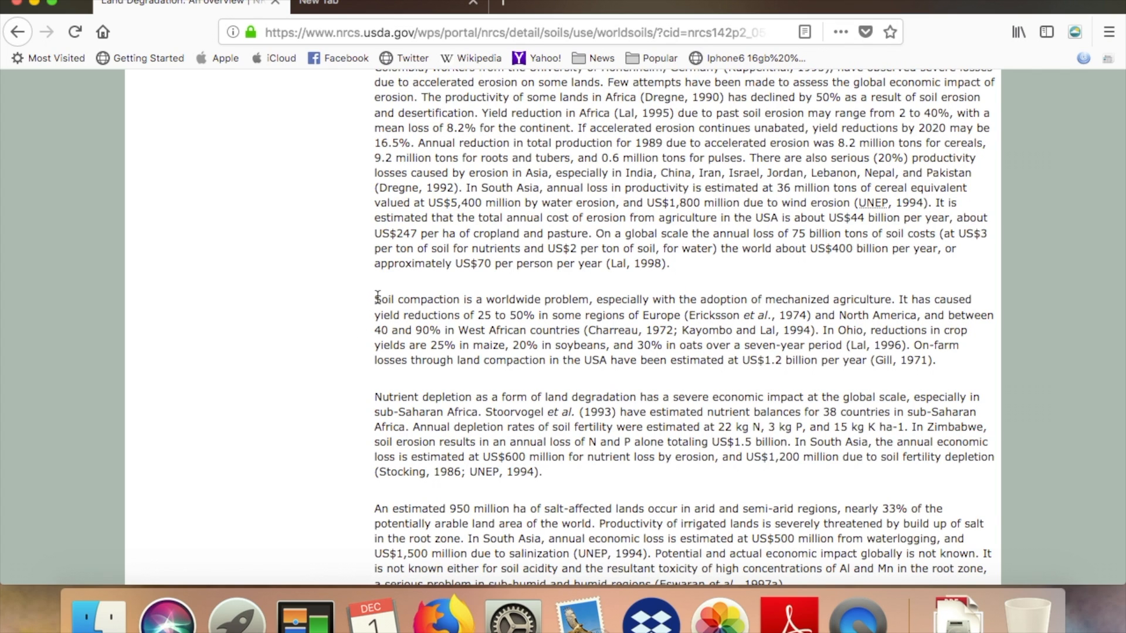
mouse_move(377, 305)
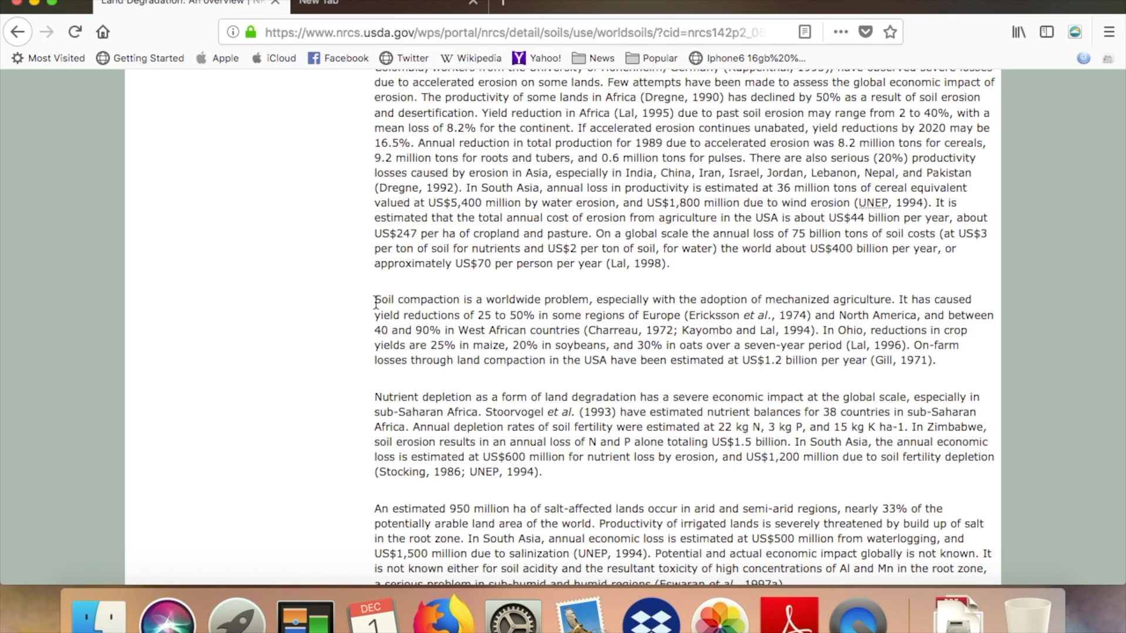
Select the soil compaction paragraph, then clear the selection
left_click_drag(374, 299, 764, 360)
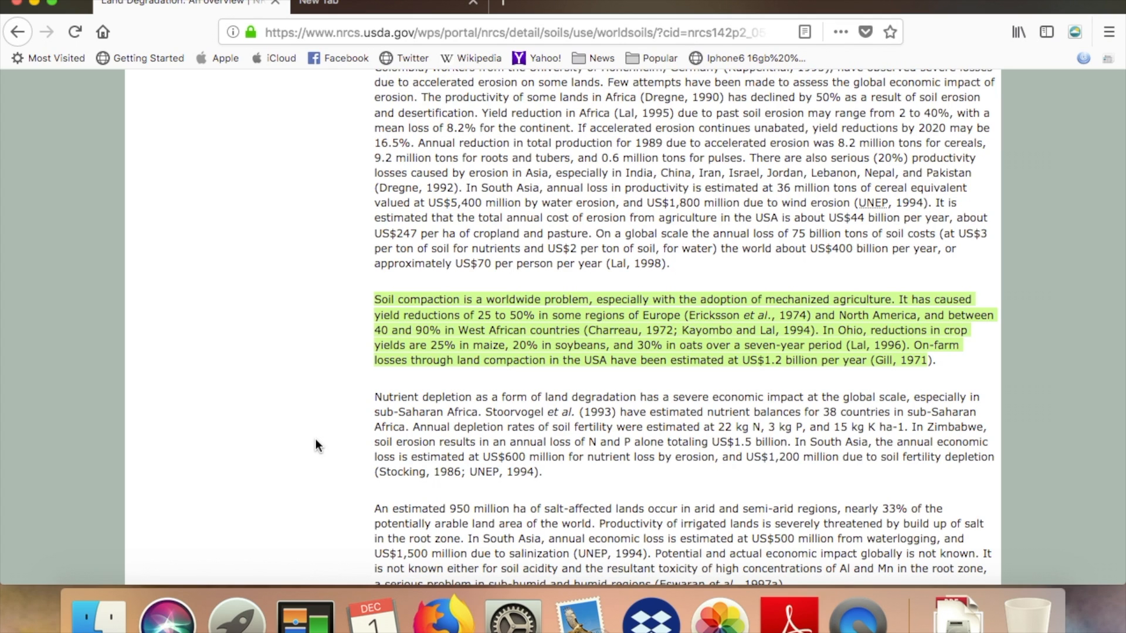
left_click(318, 444)
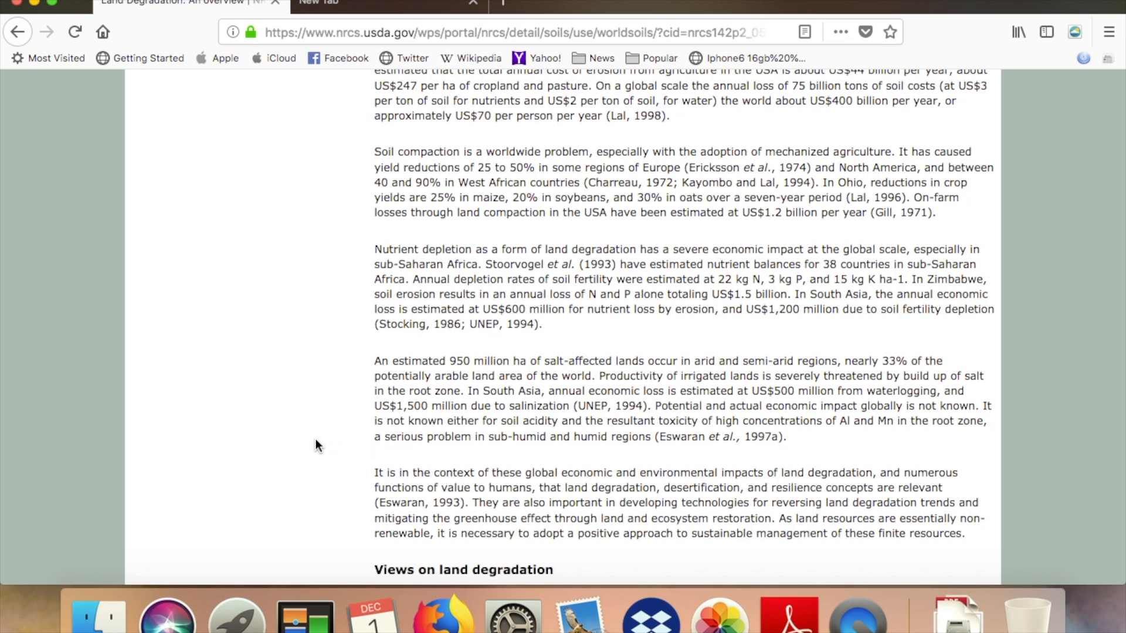
Scroll down to Tables 1–2, then back up to the Views on land degradation heading and Definition item
scroll("down", 3)
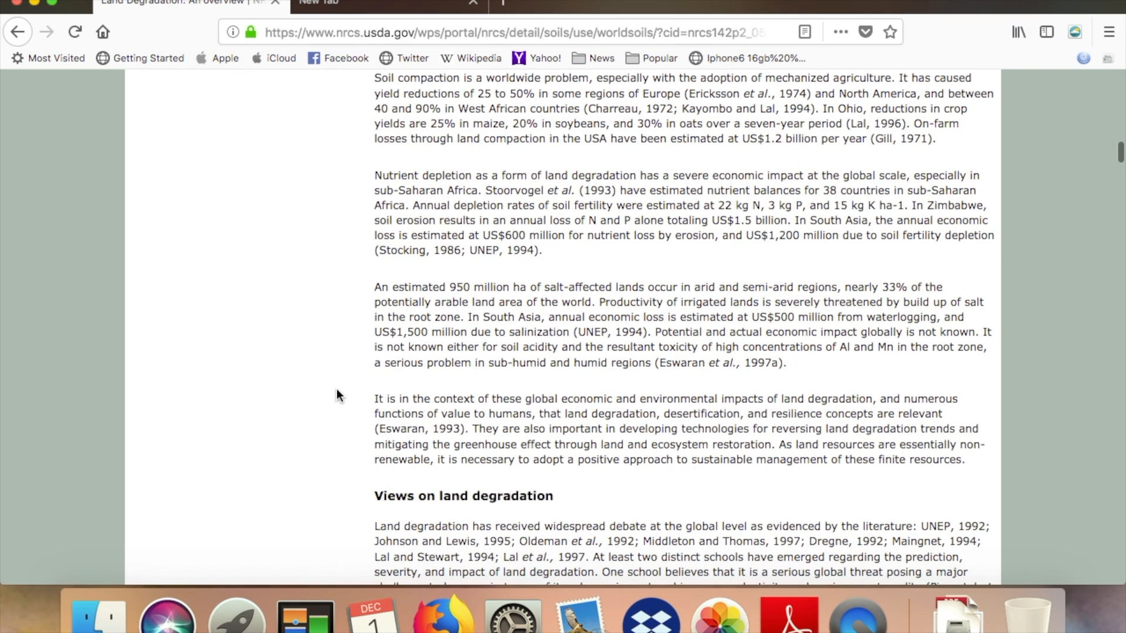
scroll("down", 3)
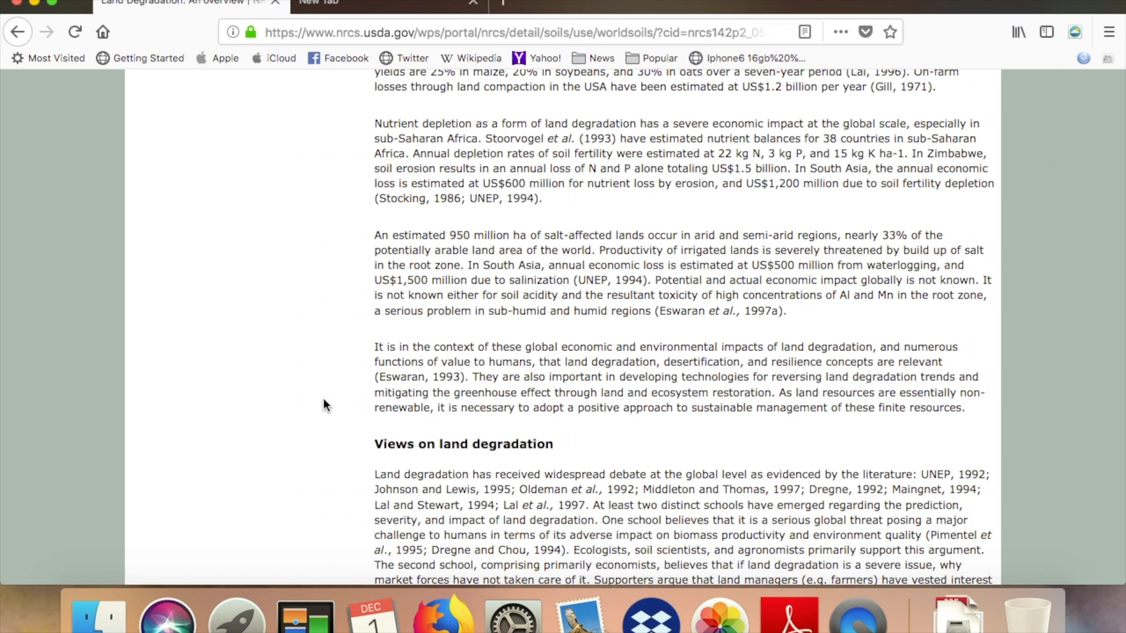
scroll("down", 3)
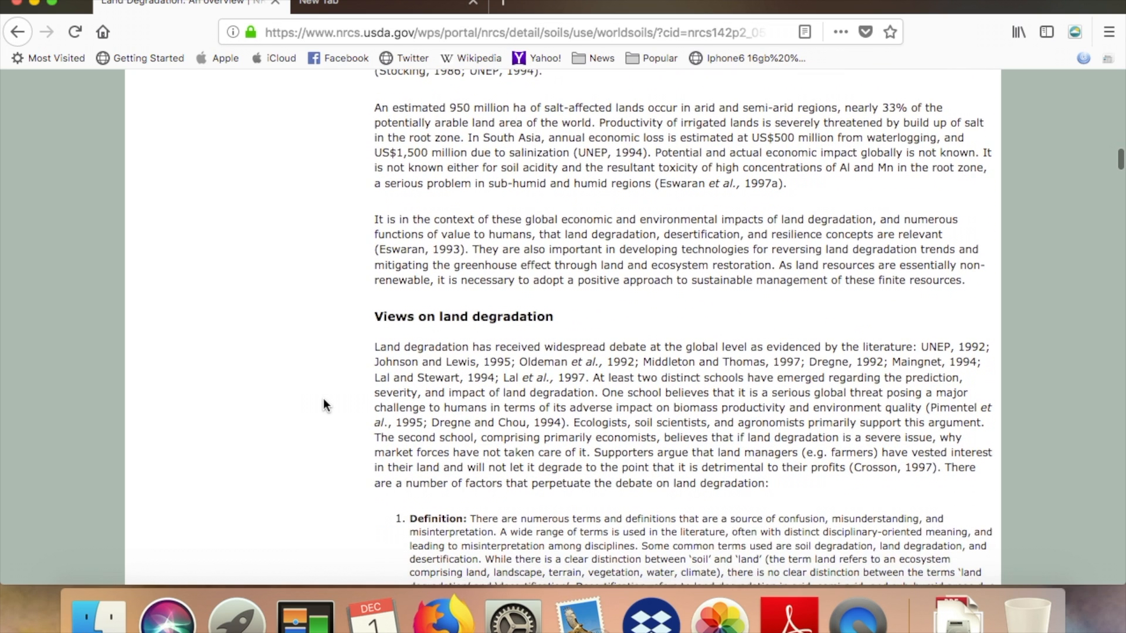
scroll("down", 3)
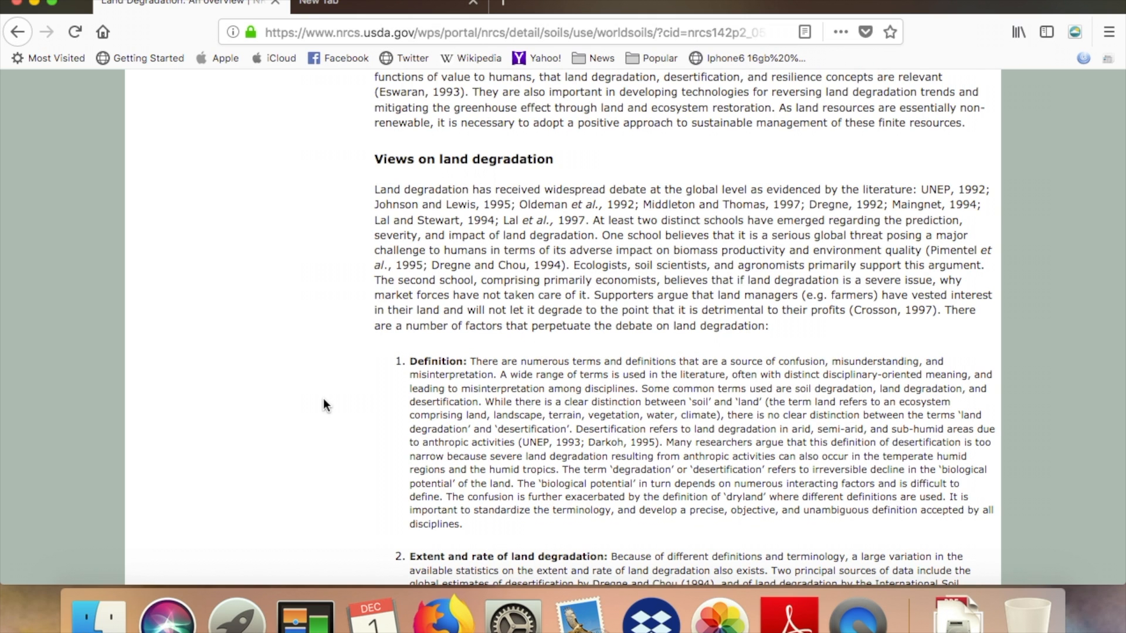
scroll("down", 3)
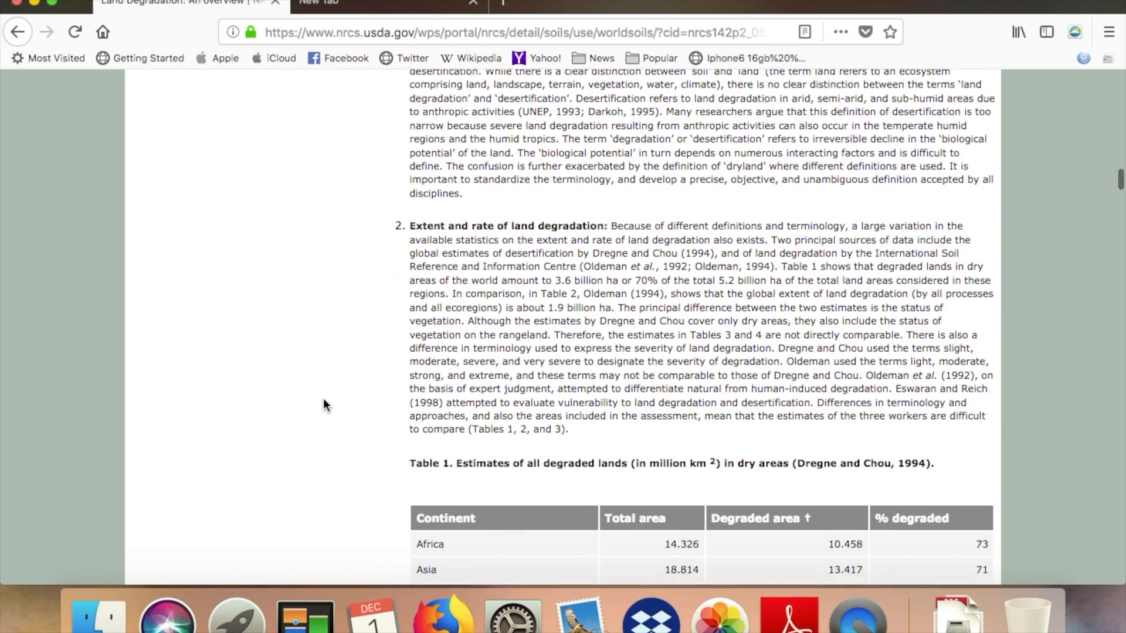
scroll("down", 3)
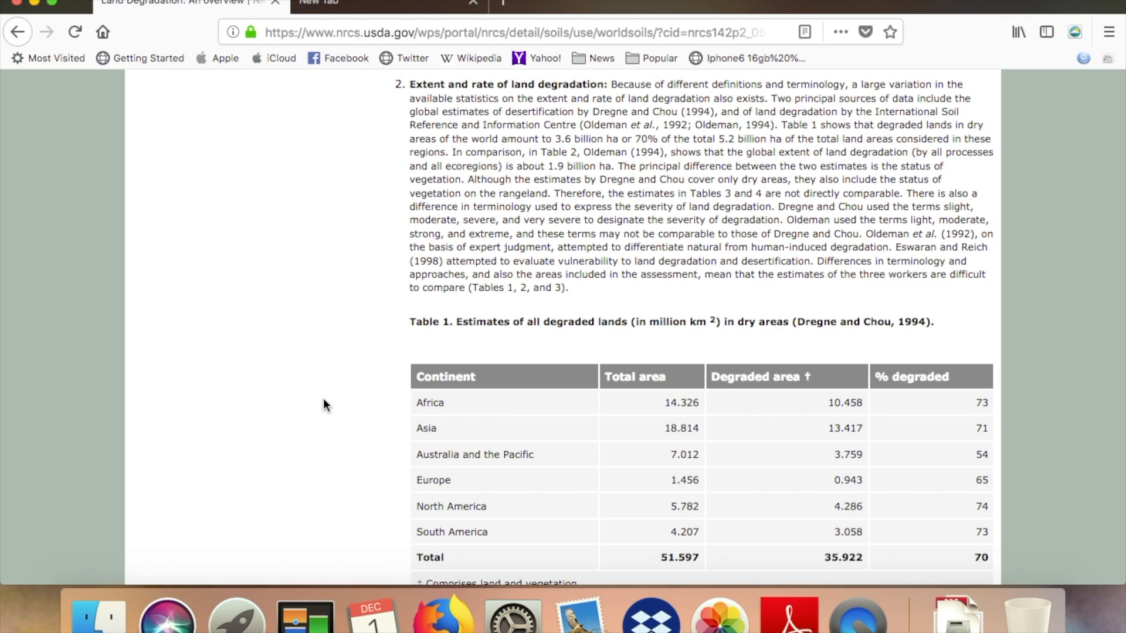
scroll("down", 3)
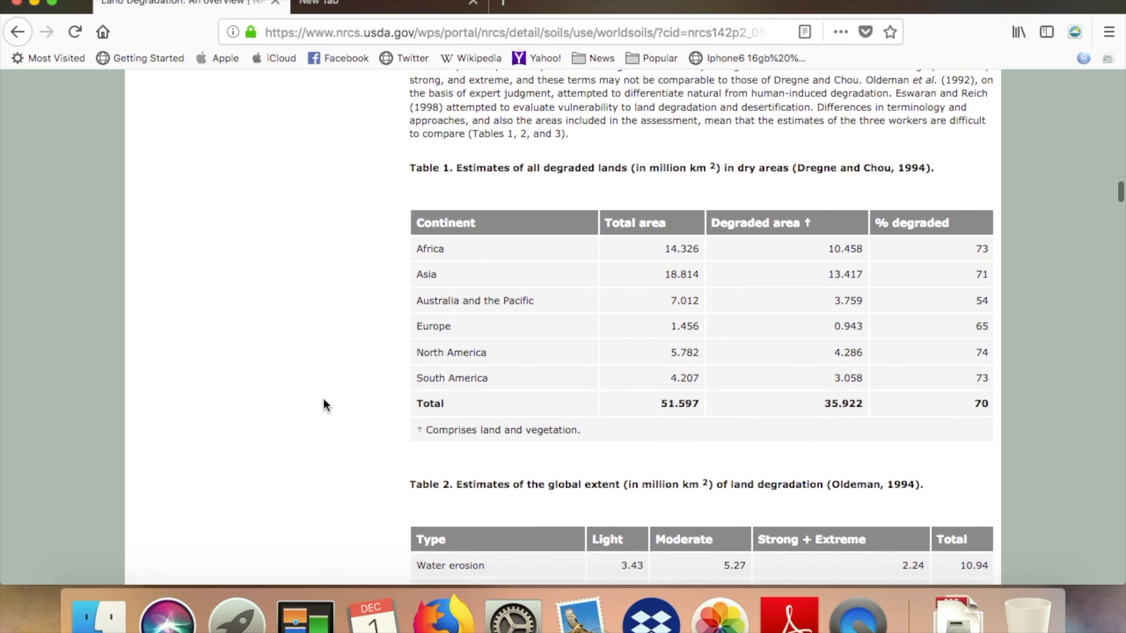
scroll("down", 3)
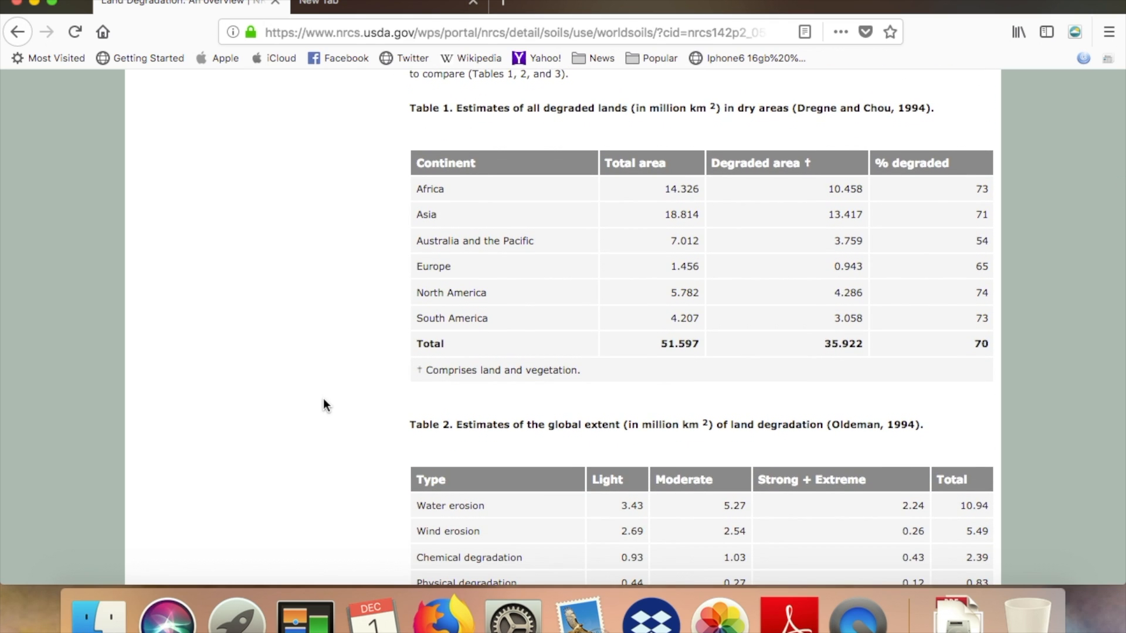
scroll("up", 3)
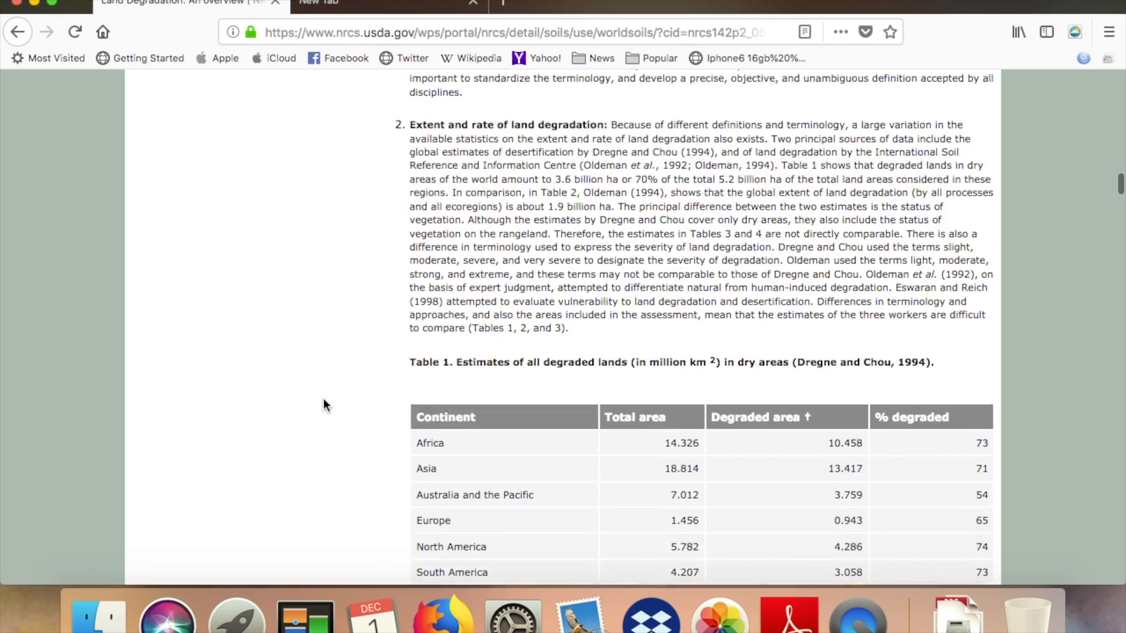
scroll("up", 3)
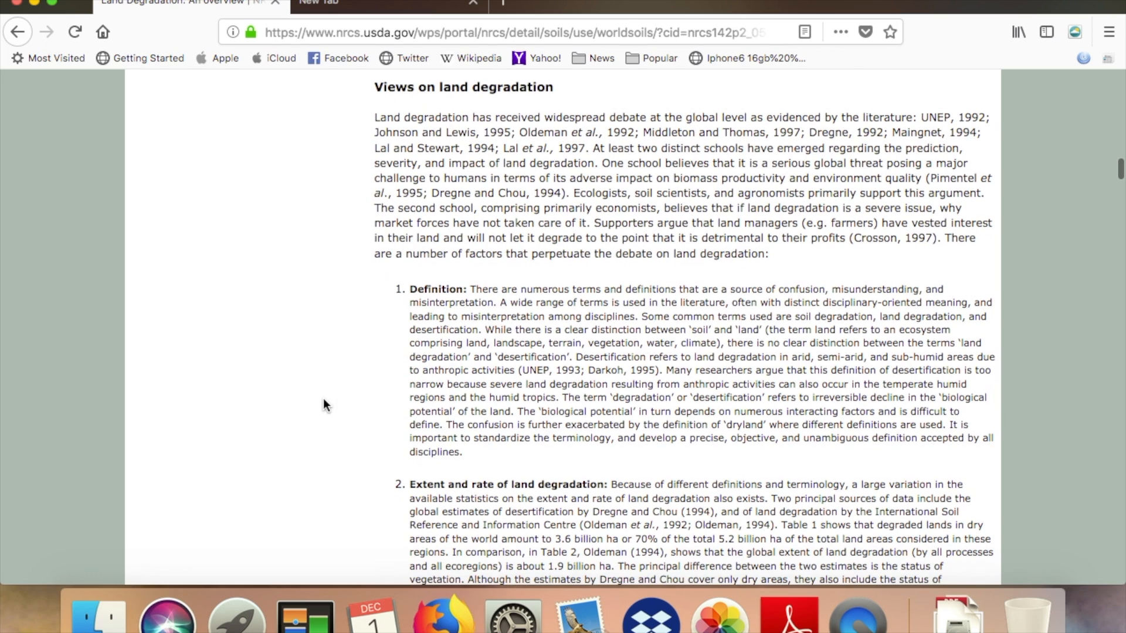
mouse_move(531, 319)
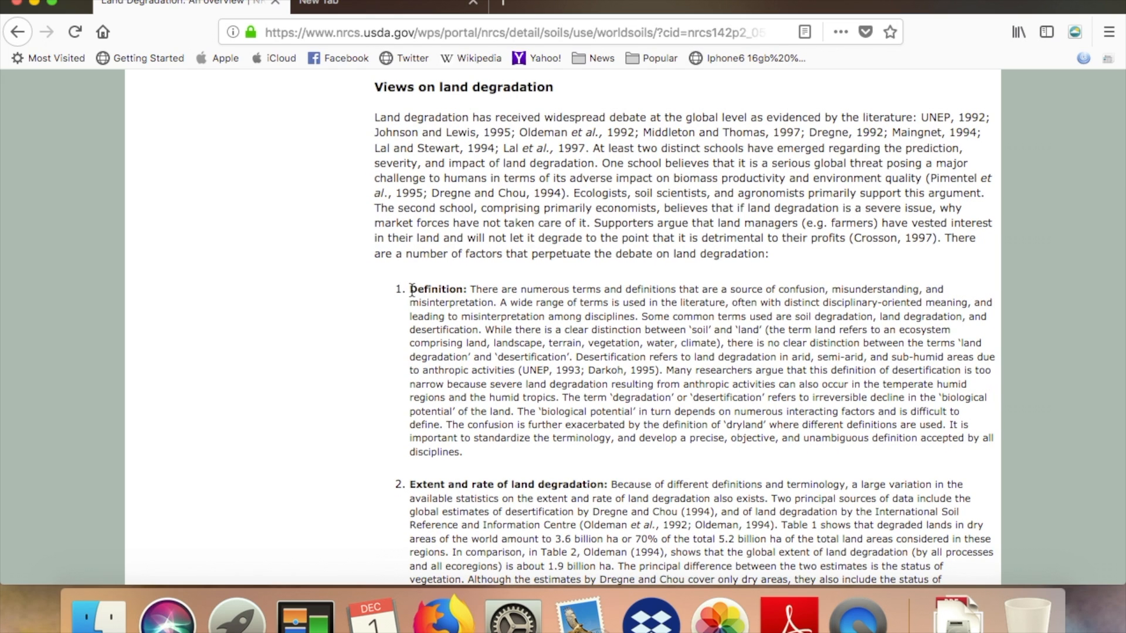
Mark the whole Definition paragraph, then scroll down to Table 1 (Dregne and Chou, 1994)
left_click_drag(409, 289, 463, 452)
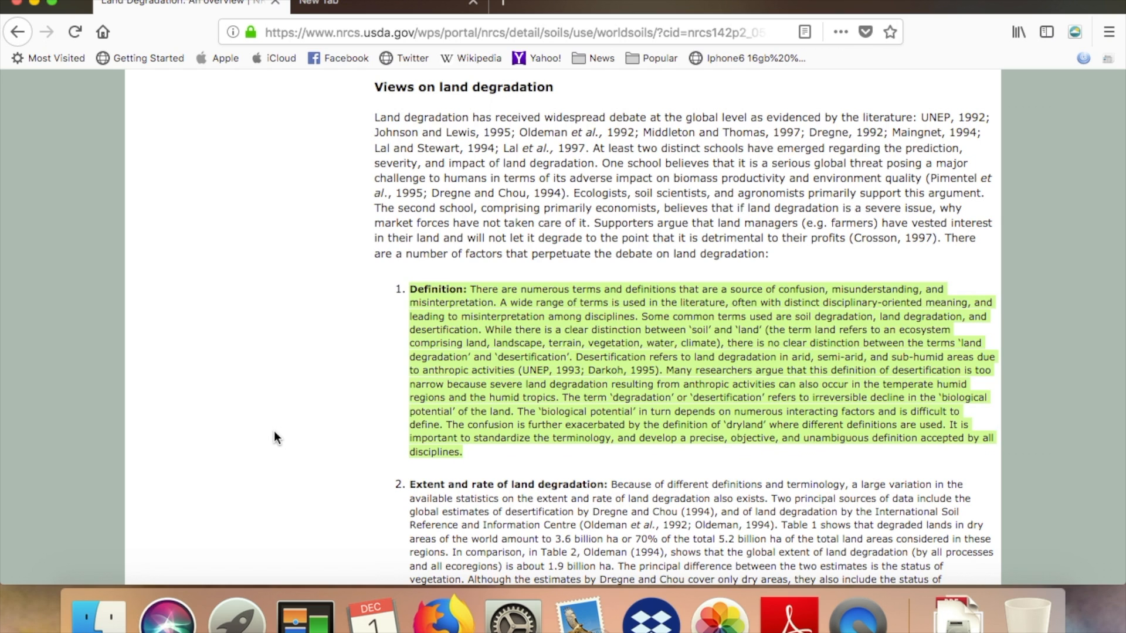
scroll("down", 3)
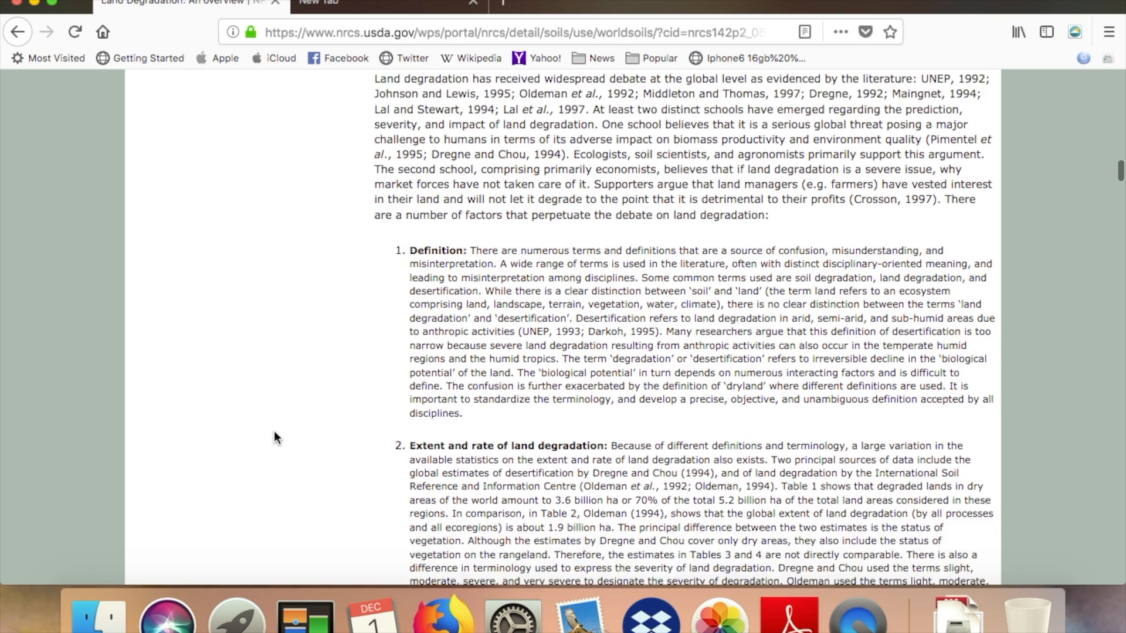
scroll("down", 3)
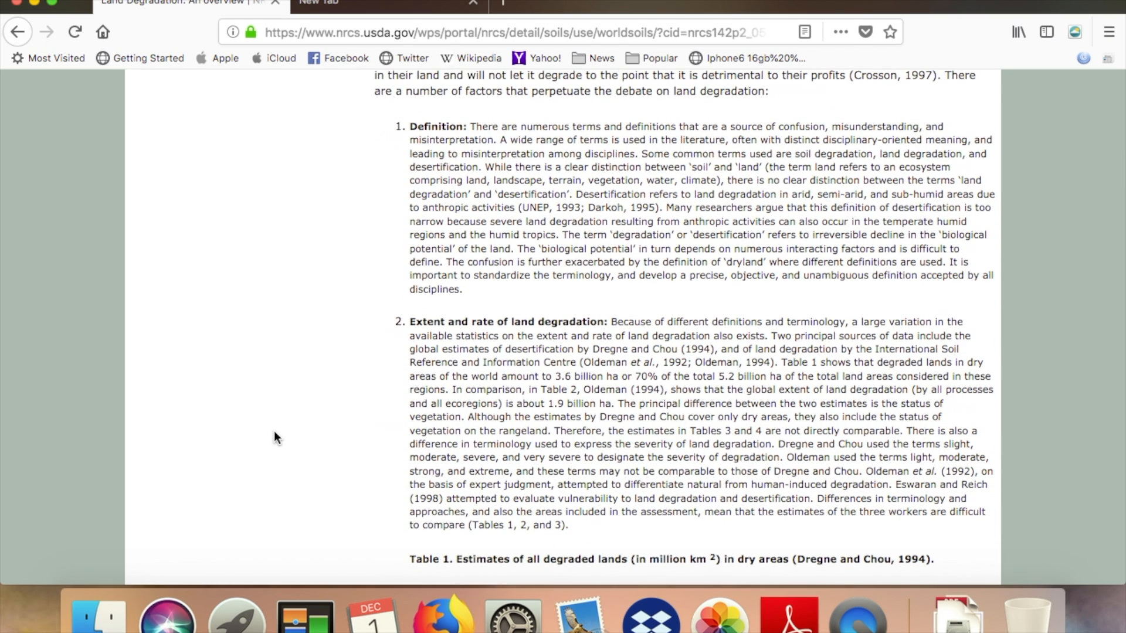
scroll("down", 3)
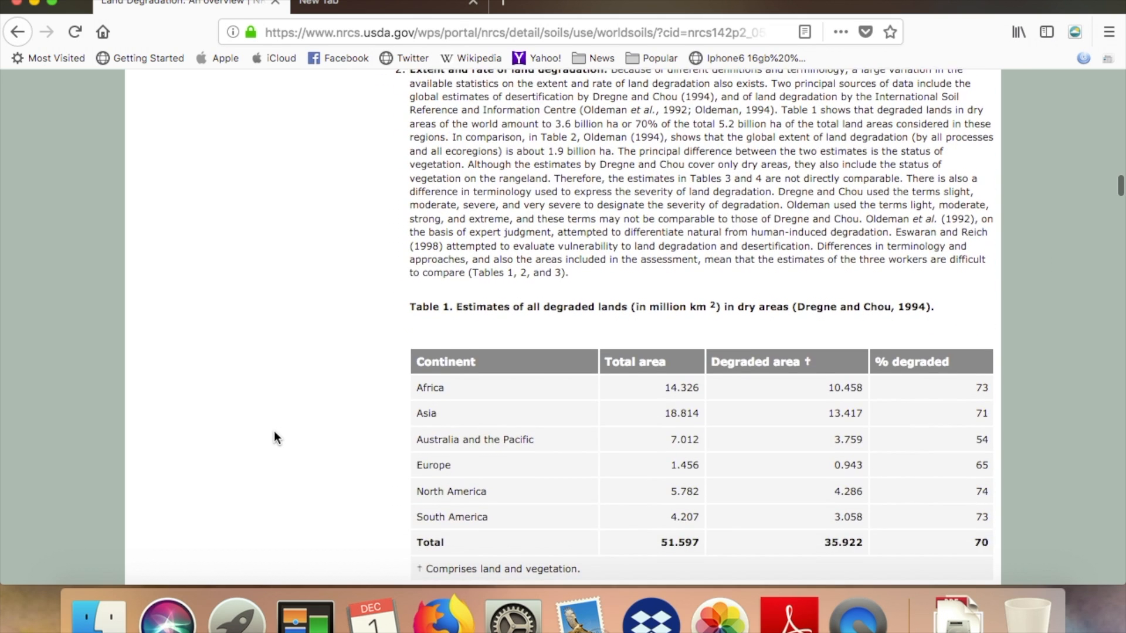
scroll("down", 3)
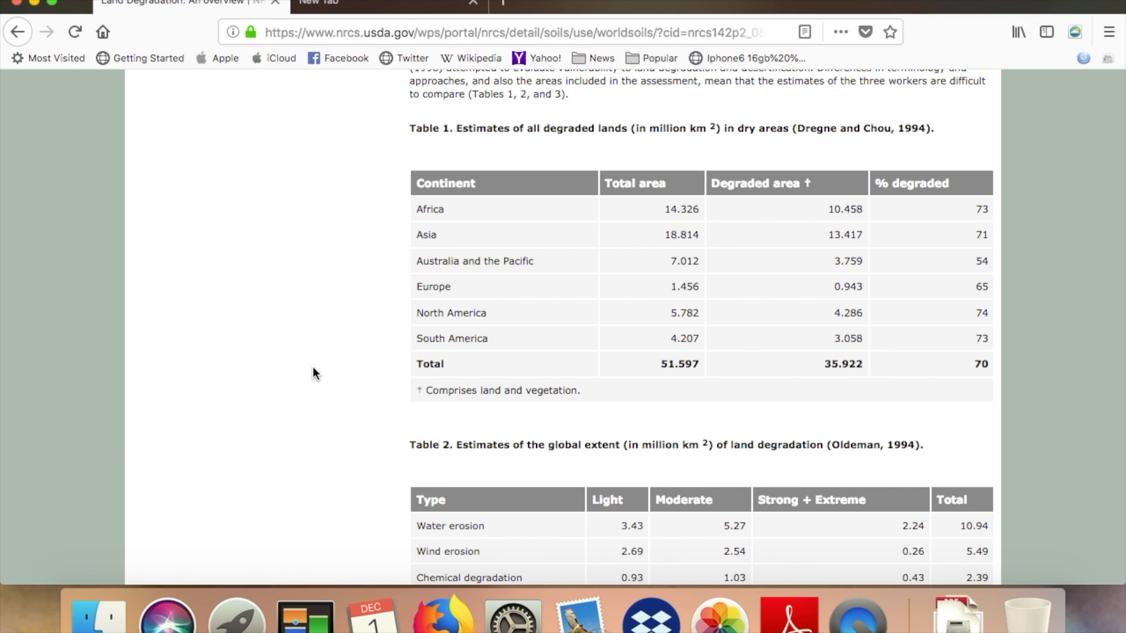
Scroll past Table 1's Total row until Table 2 (Oldeman, 1994) is fully visible
scroll("down", 3)
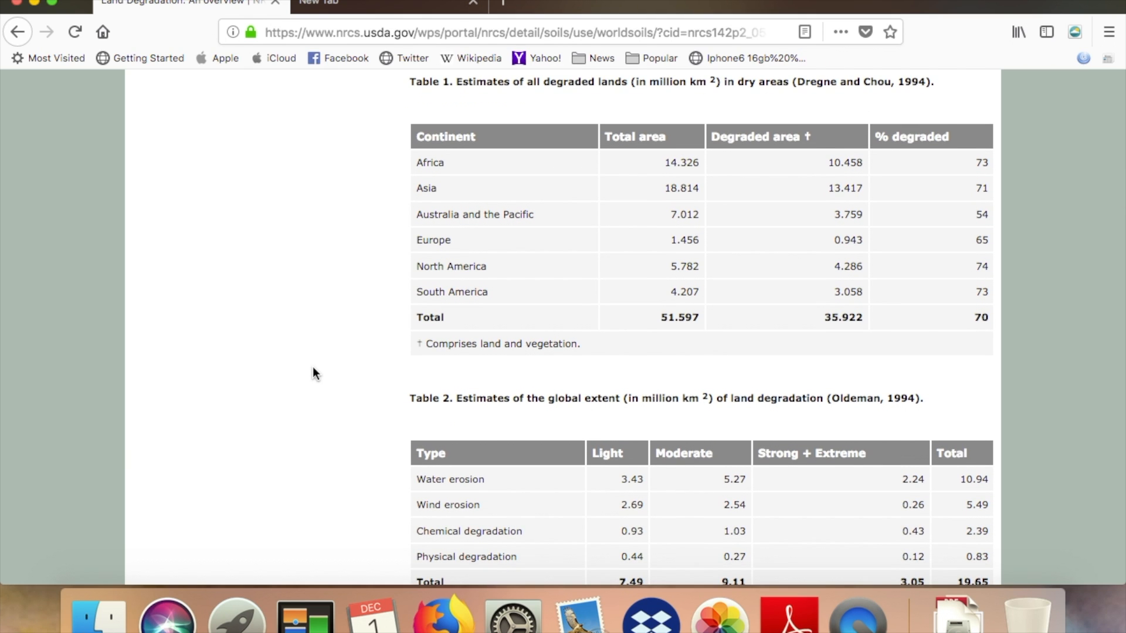
scroll("down", 3)
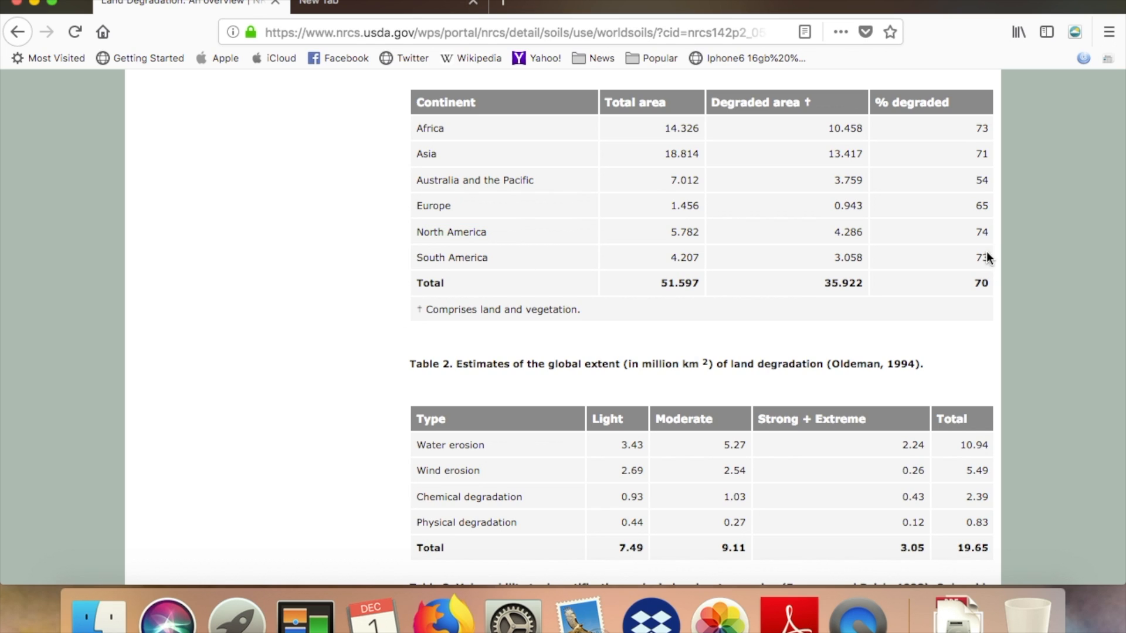
mouse_move(472, 420)
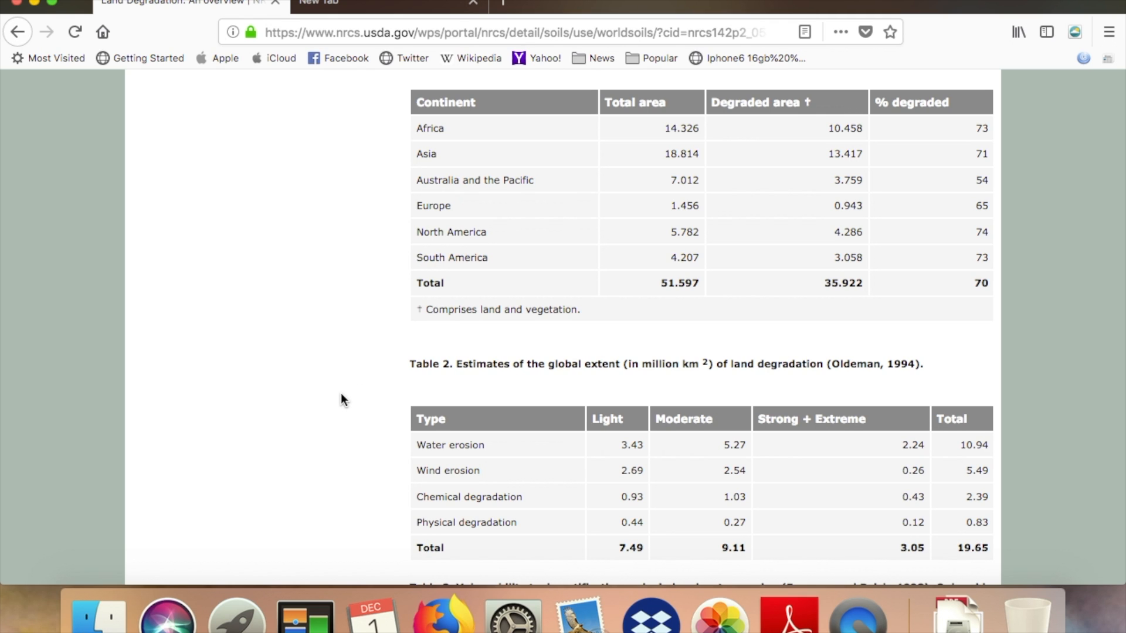
scroll("down", 3)
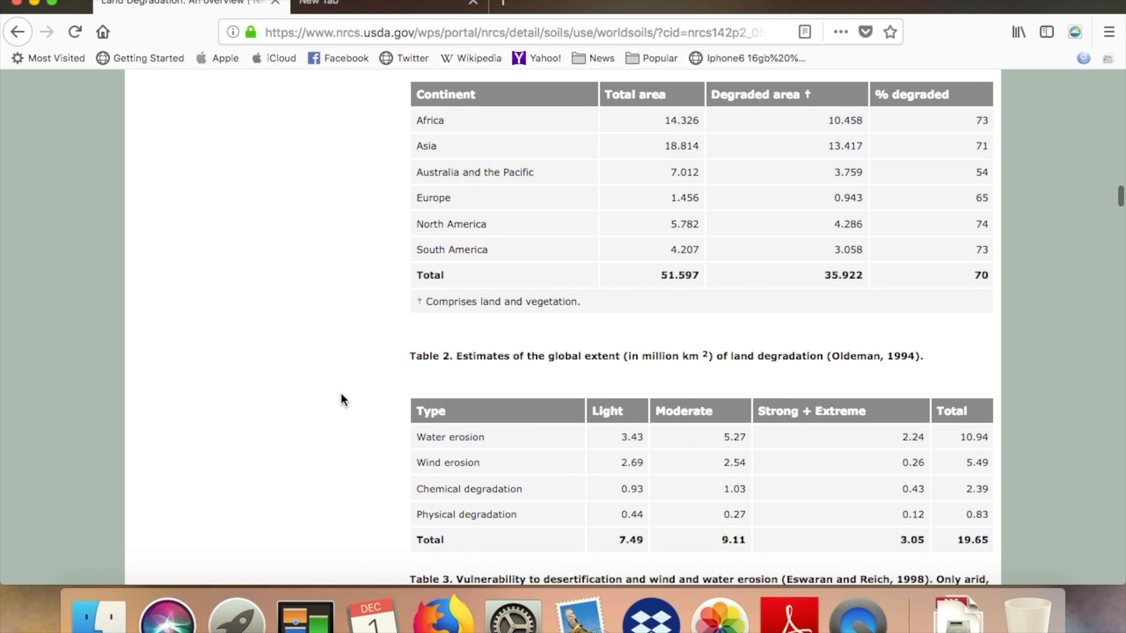
scroll("down", 3)
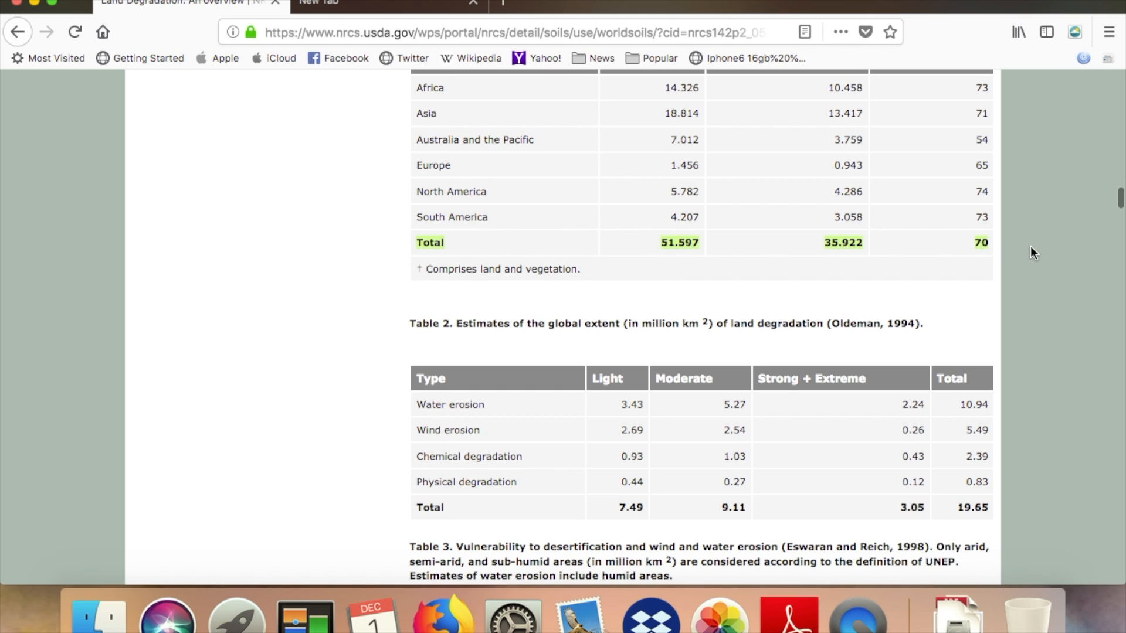
mouse_move(1061, 363)
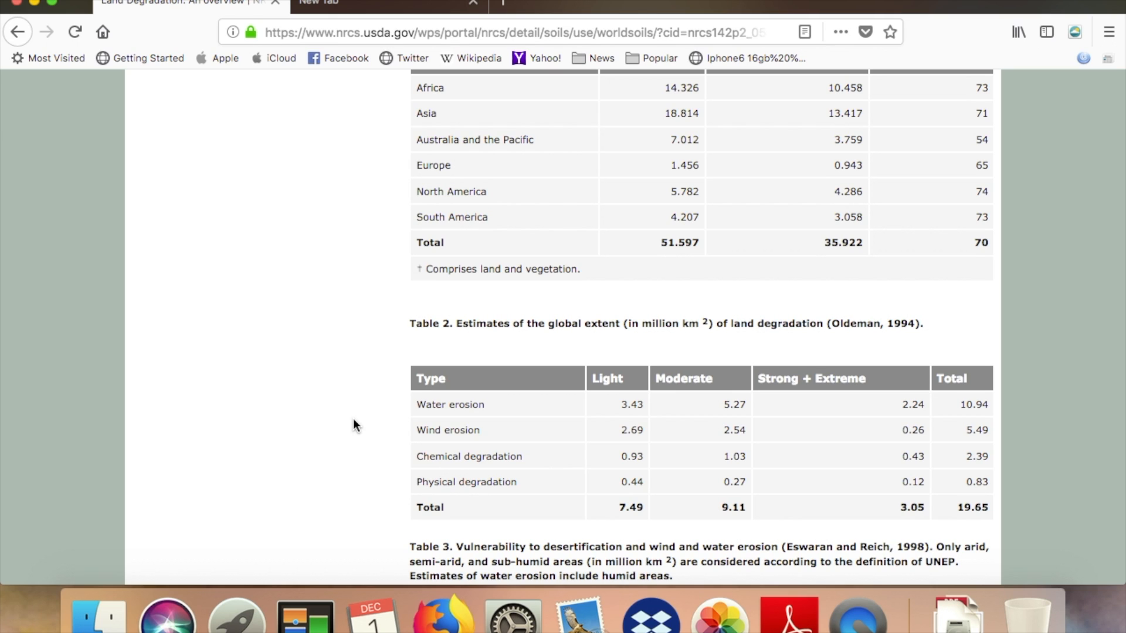
Mark the Water erosion label in Table 2
scroll("down", 3)
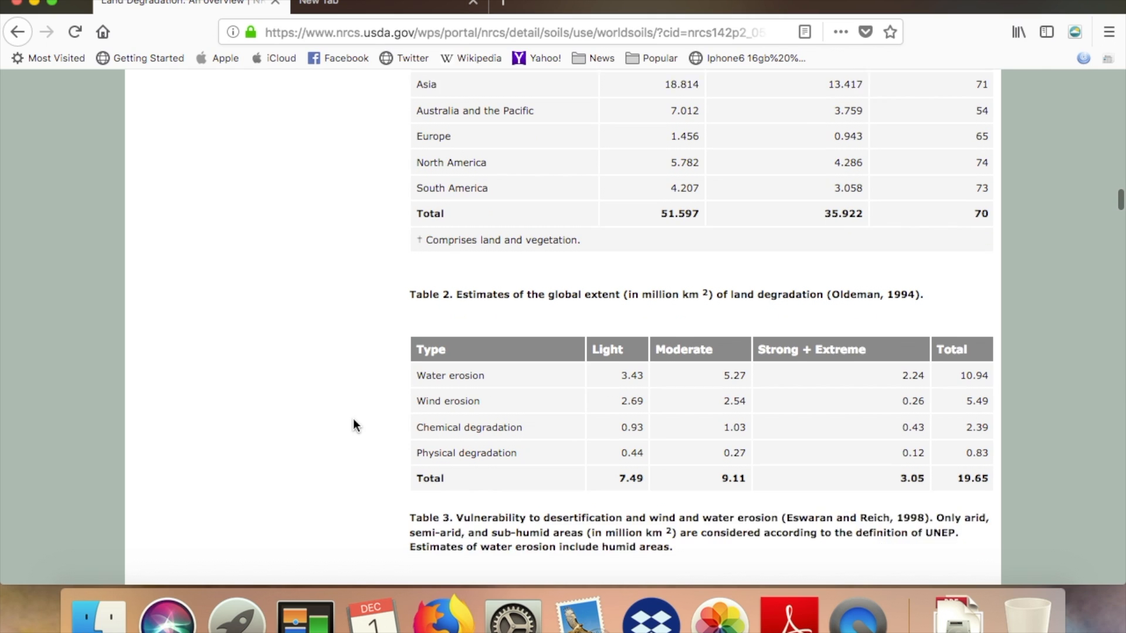
scroll("down", 3)
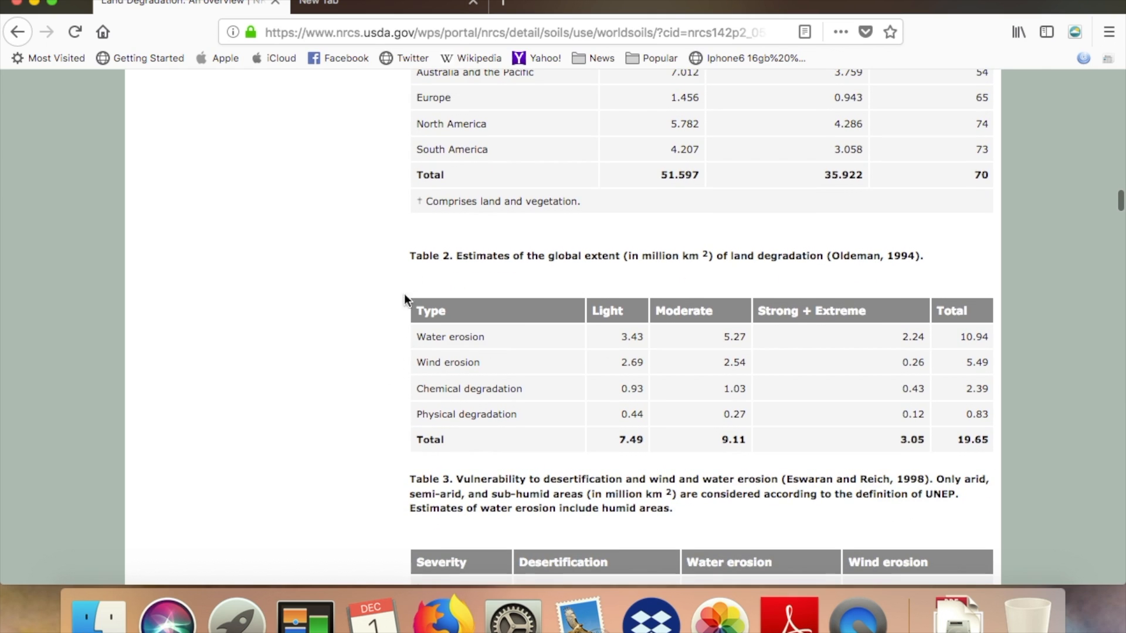
left_click_drag(411, 255, 706, 256)
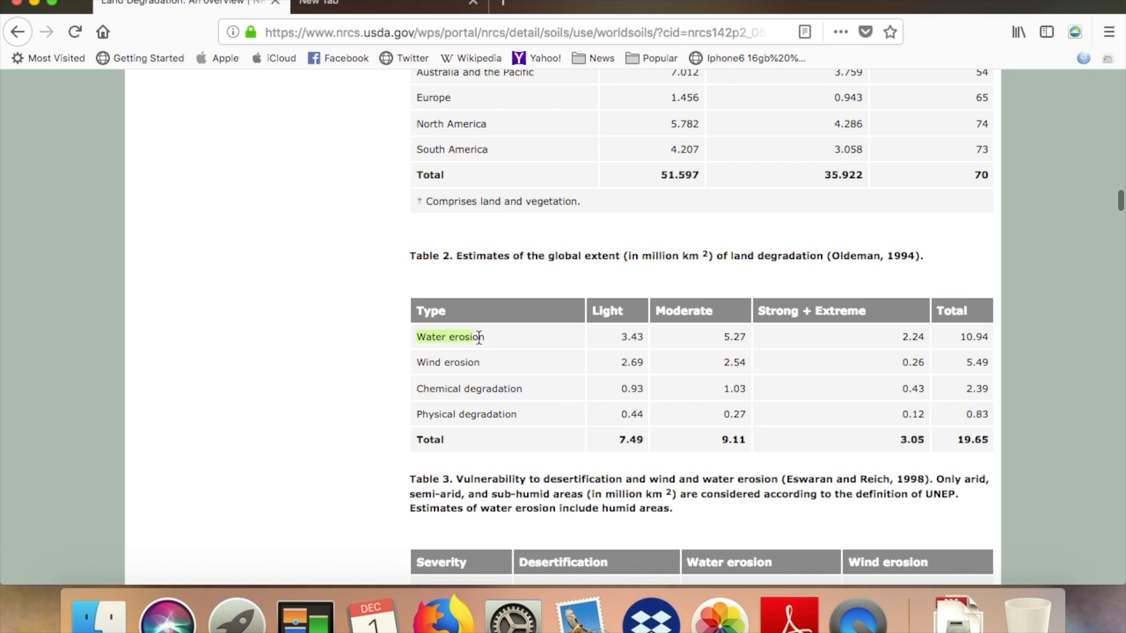
mouse_move(279, 424)
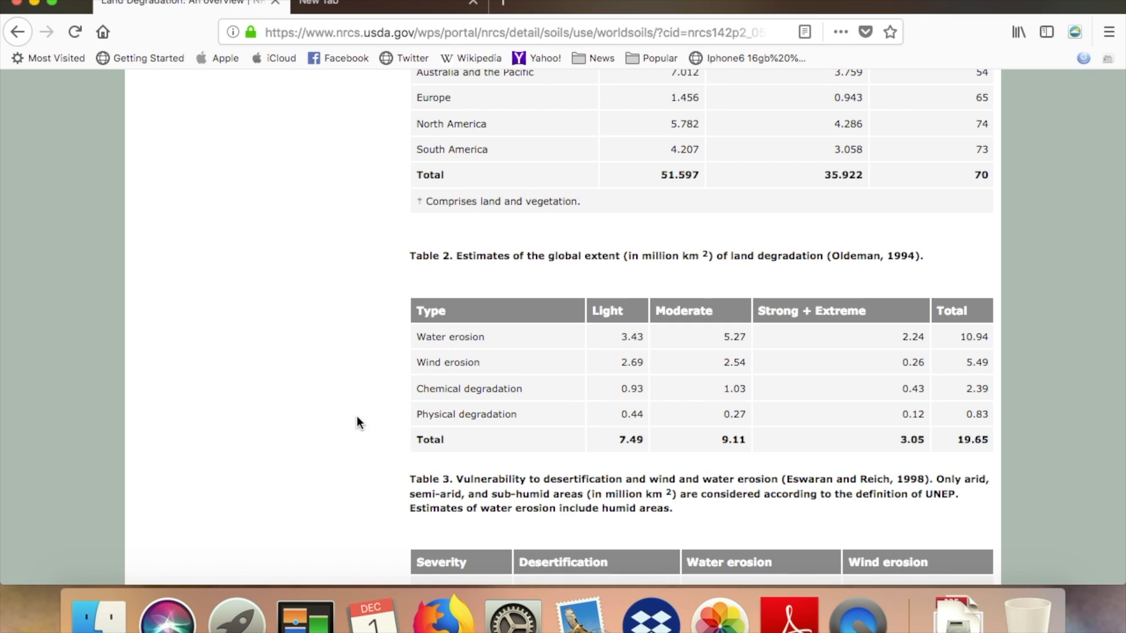
Pick out Table 2 values down the Total column, ending on the grand total 19.65
double_click(447, 362)
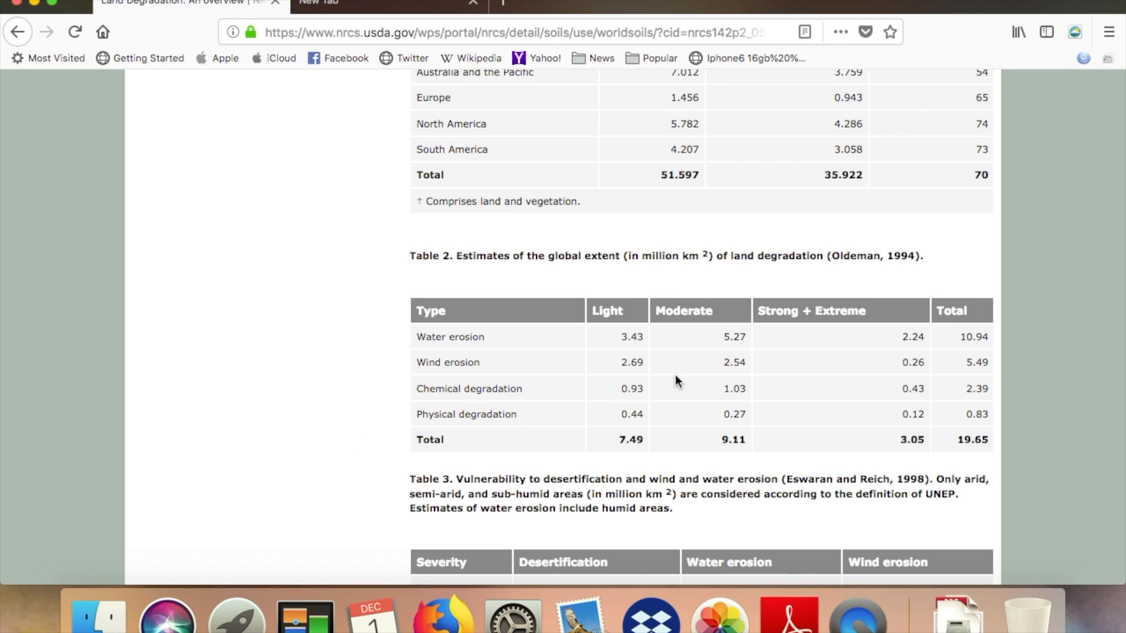
double_click(977, 389)
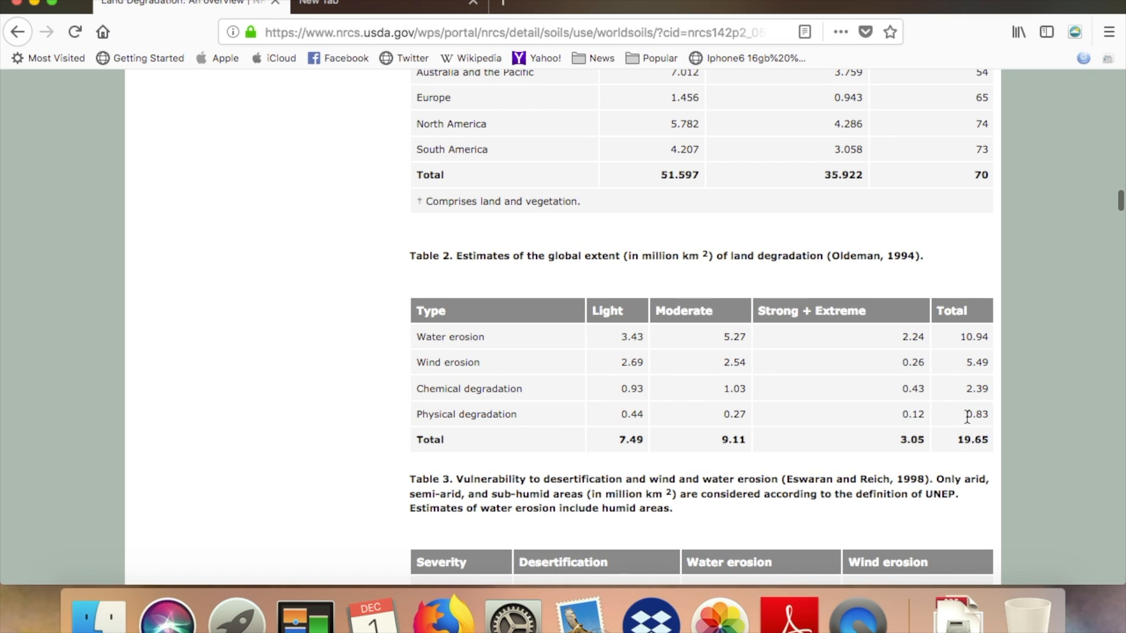
double_click(977, 414)
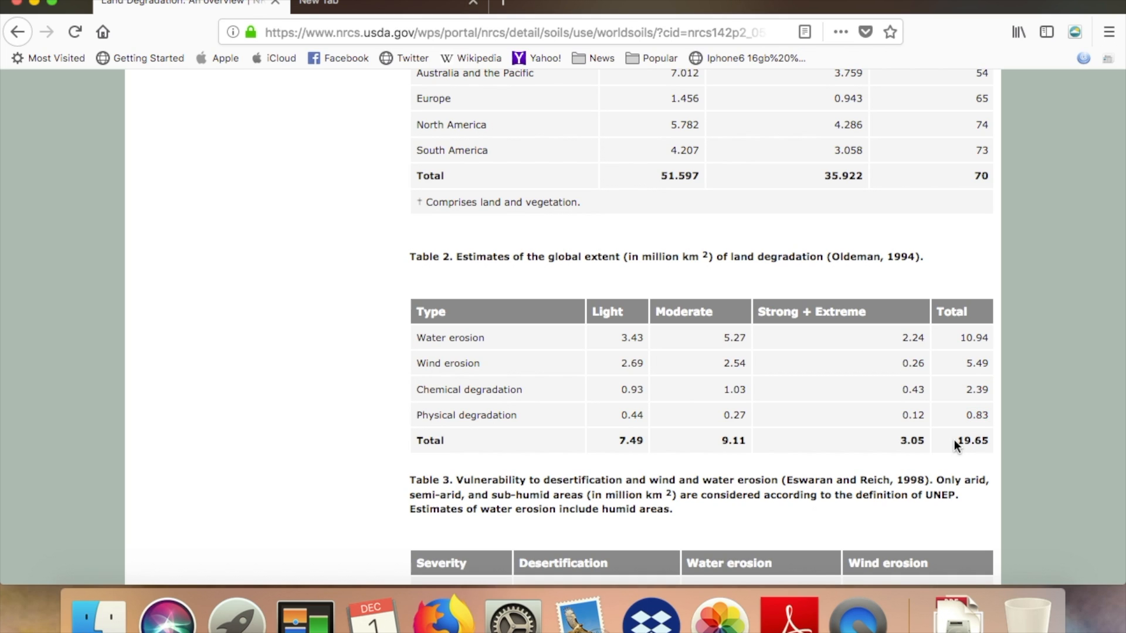
double_click(971, 440)
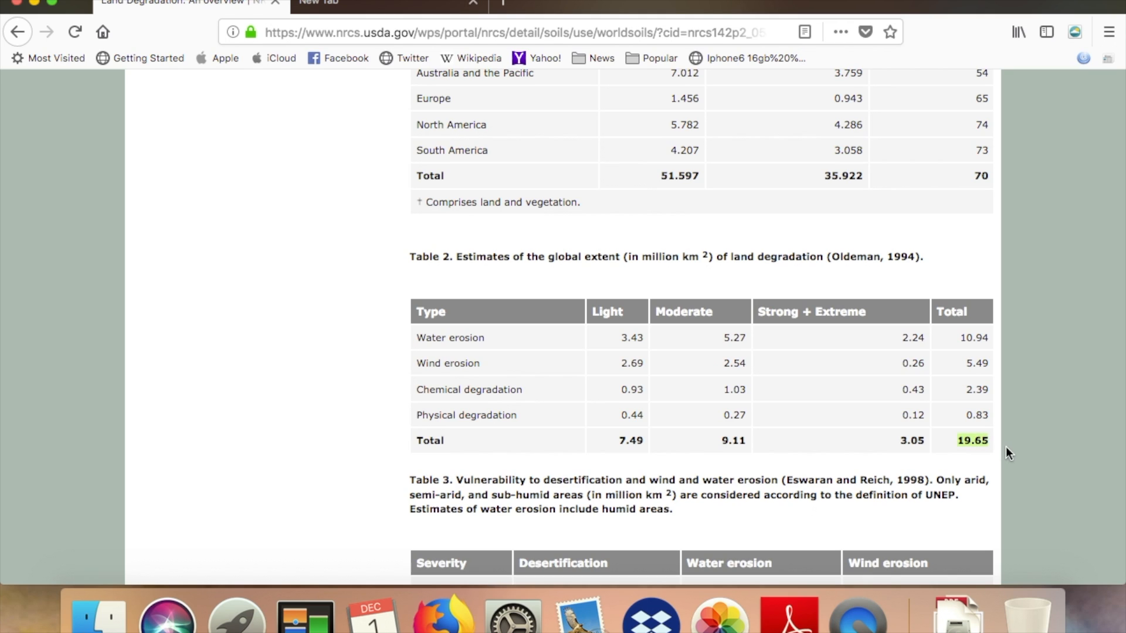
mouse_move(1034, 457)
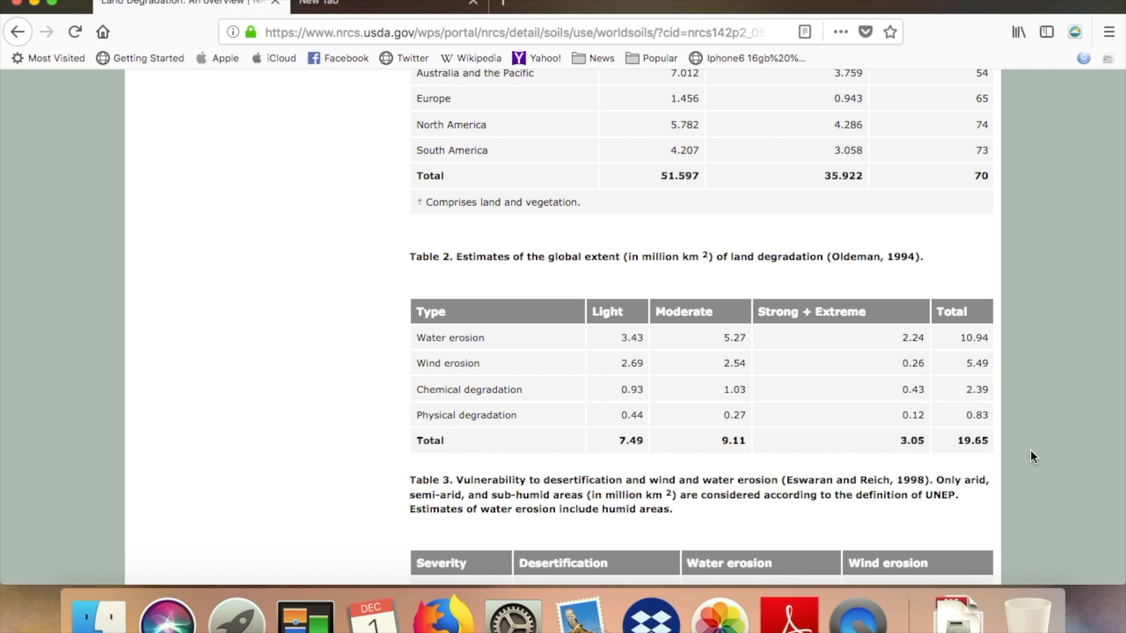
Scroll down through Issues and challenges, Desertification and A New Agenda to the Conclusions heading
scroll("down", 3)
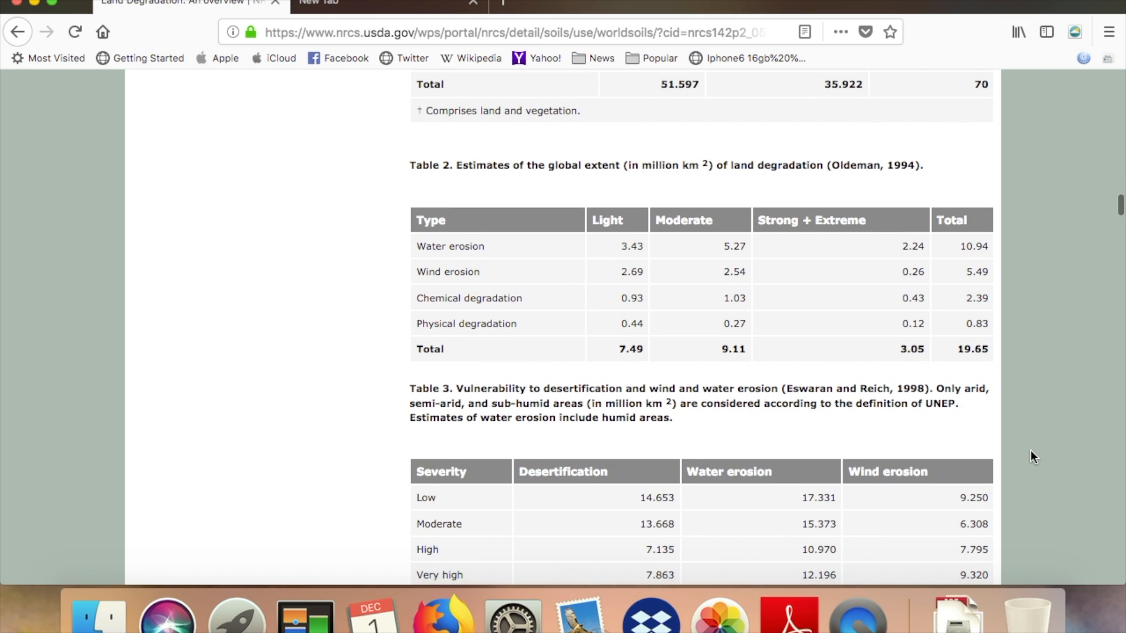
scroll("down", 3)
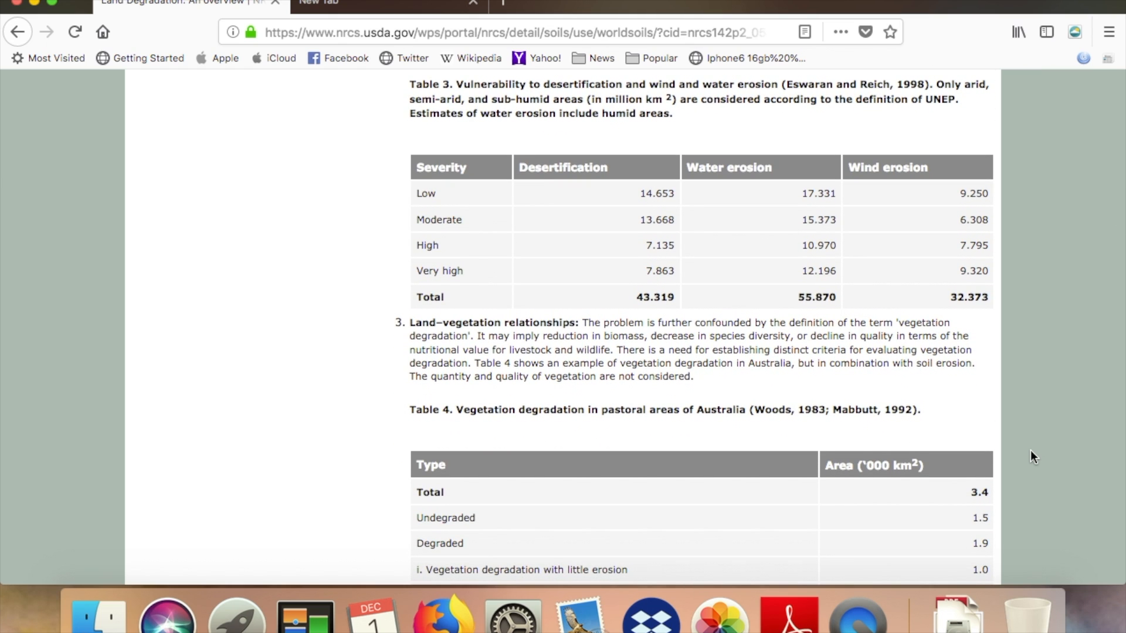
scroll("down", 3)
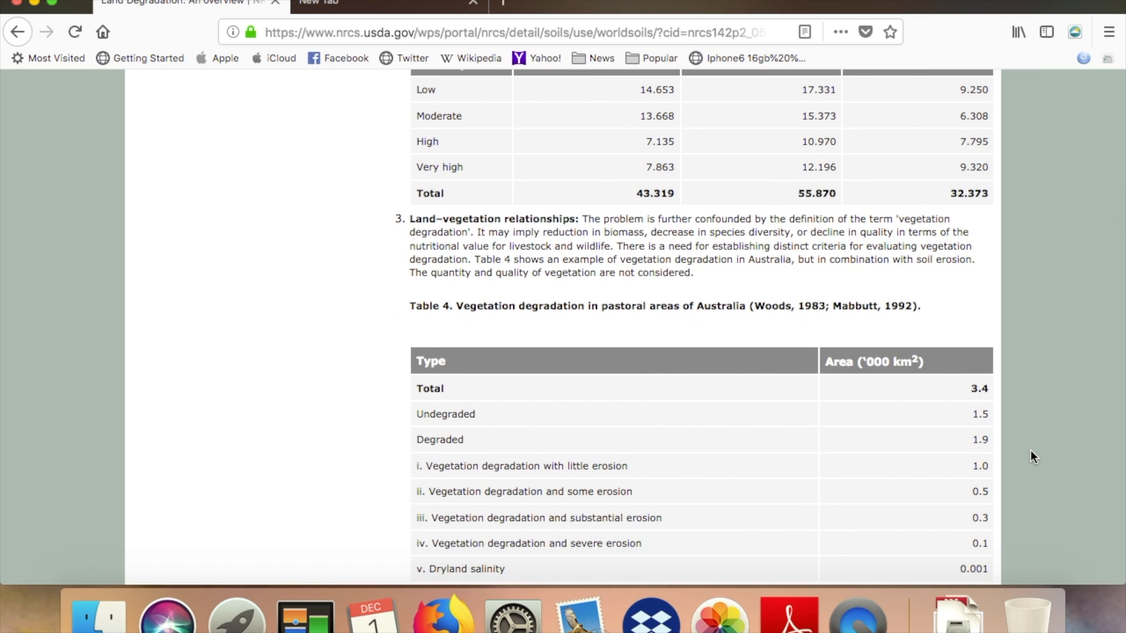
scroll("down", 3)
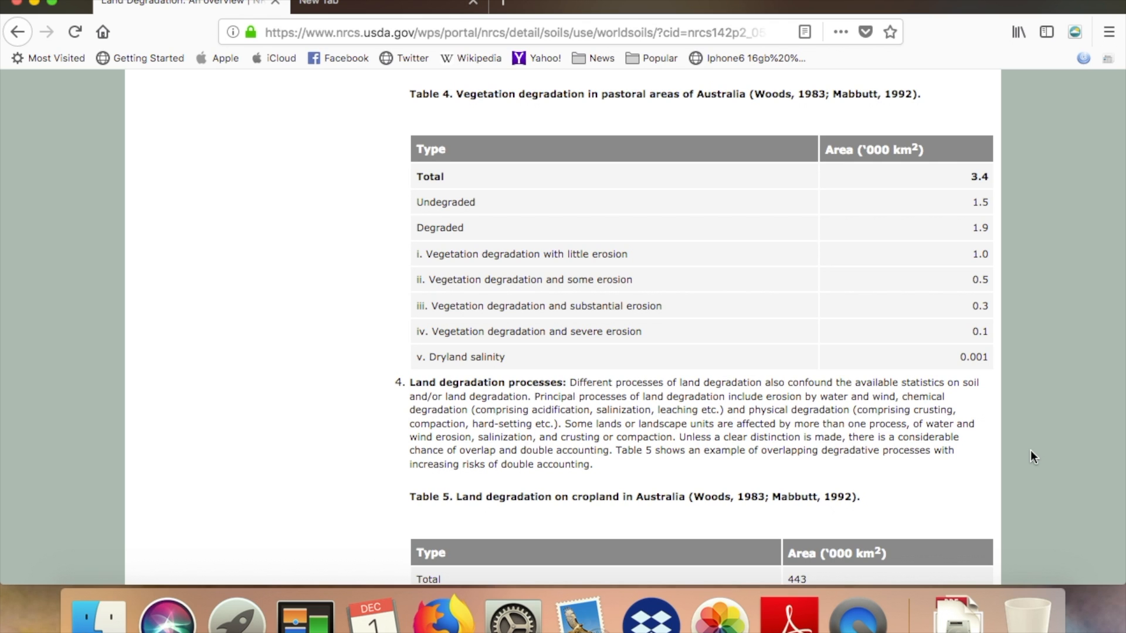
scroll("down", 3)
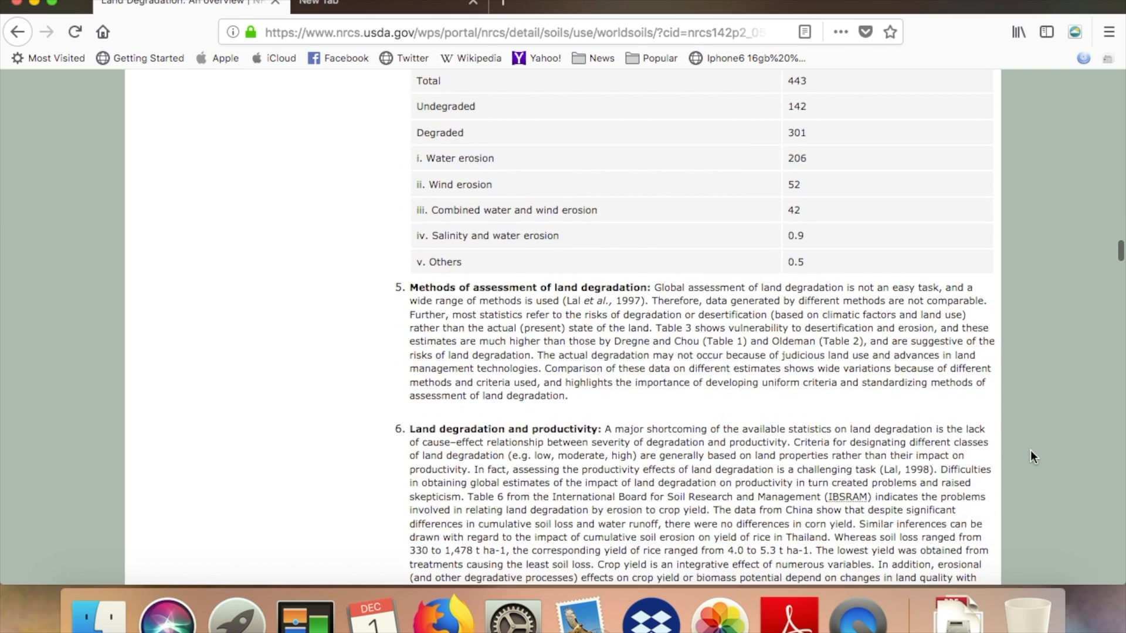
scroll("down", 3)
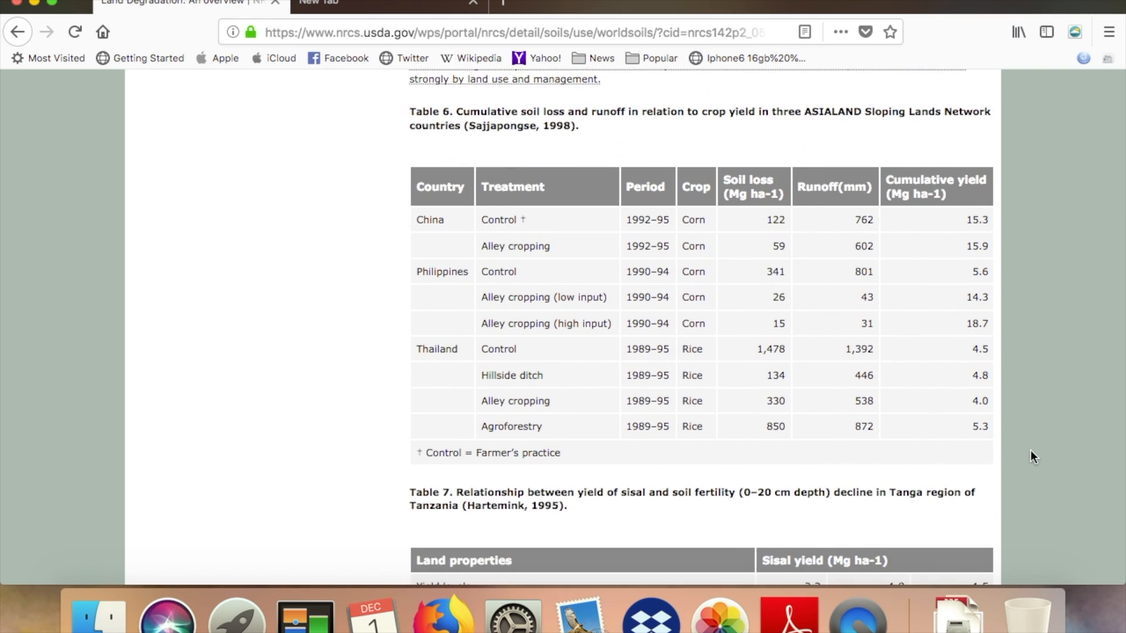
scroll("down", 3)
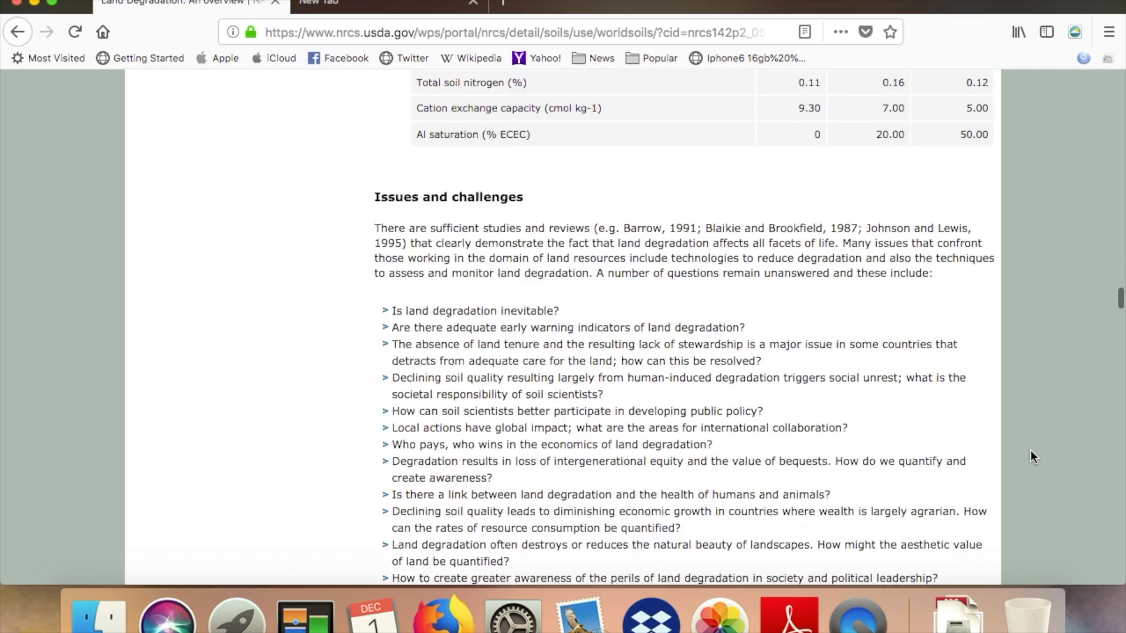
scroll("down", 3)
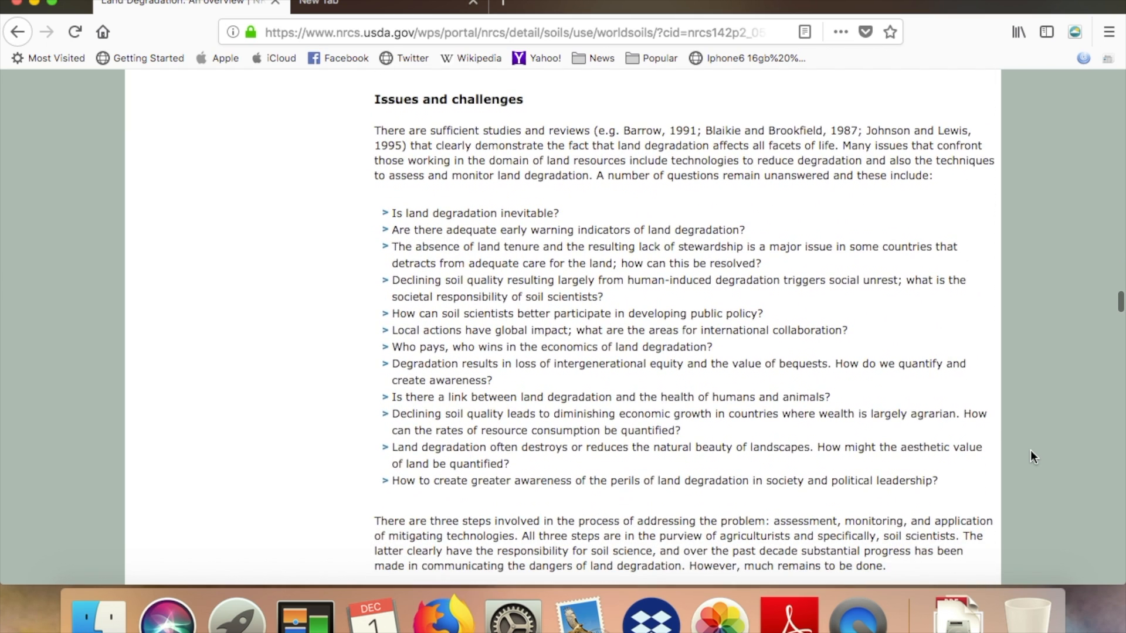
scroll("down", 3)
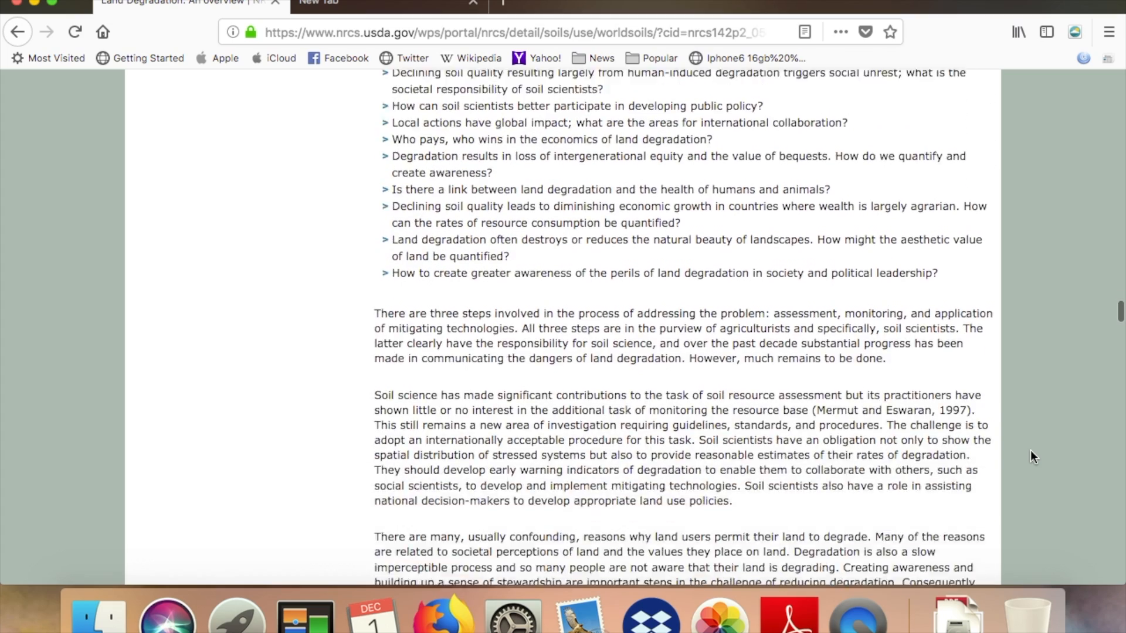
scroll("down", 3)
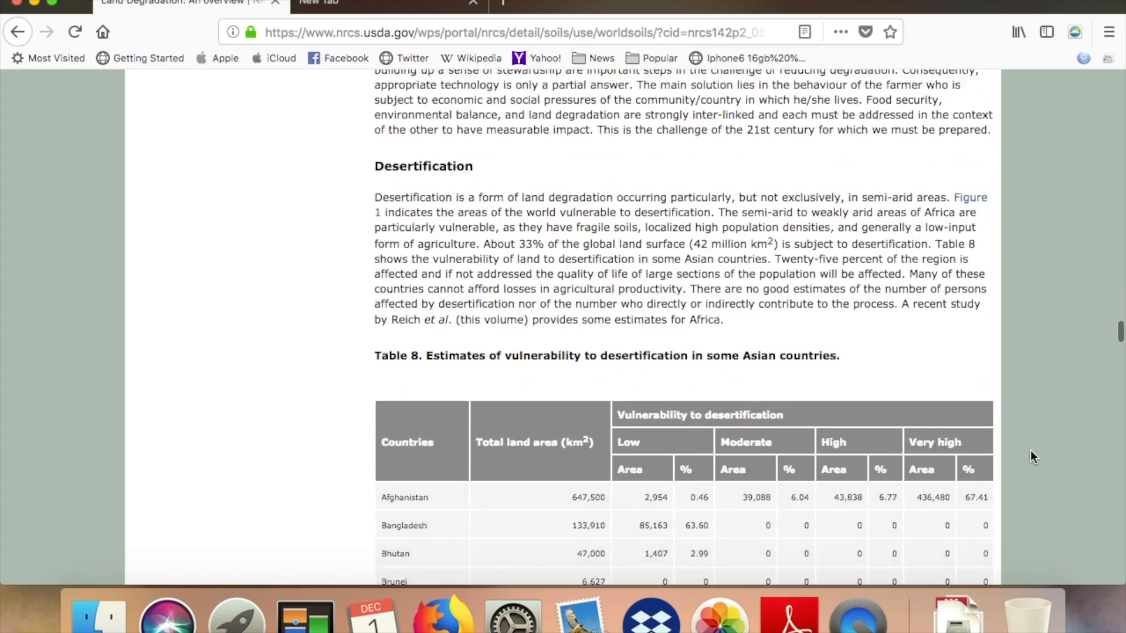
scroll("down", 3)
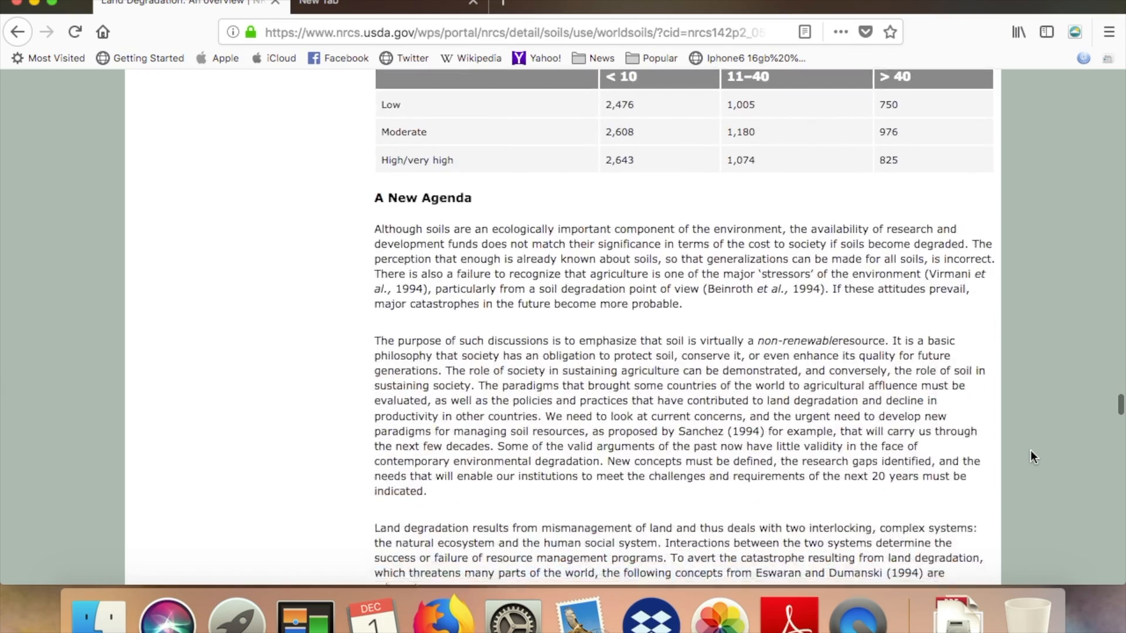
scroll("down", 3)
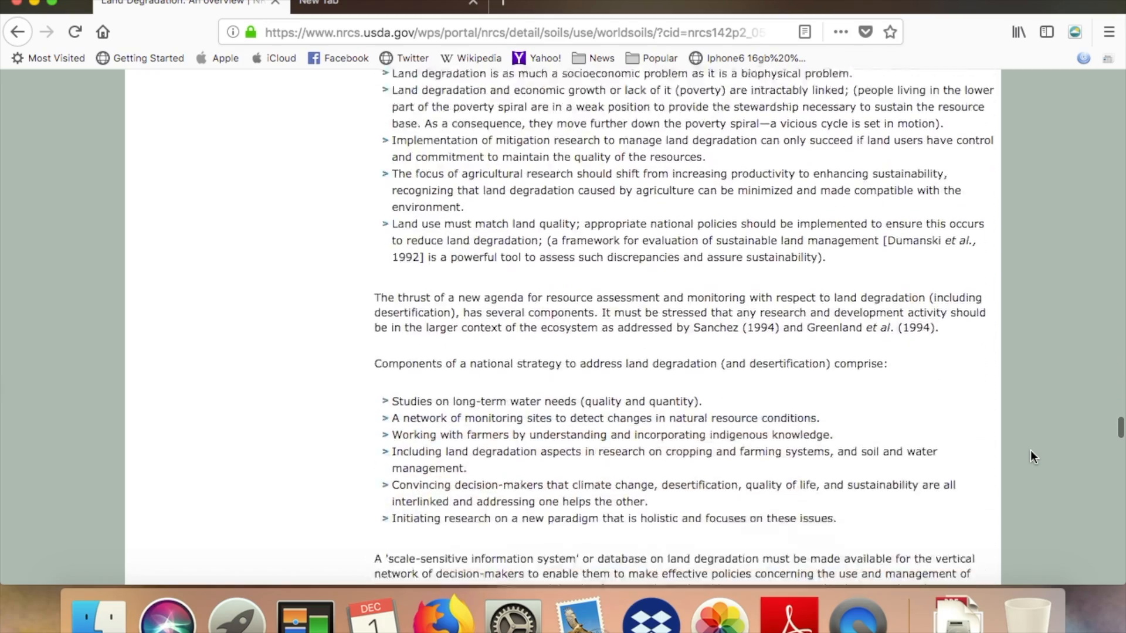
scroll("down", 3)
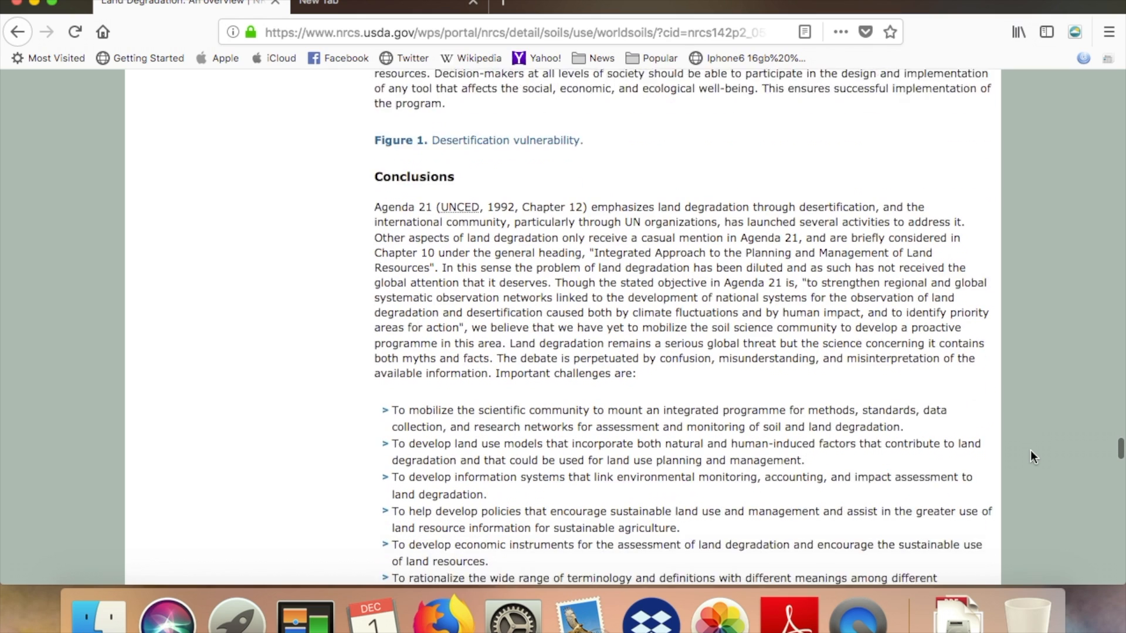
scroll("down", 3)
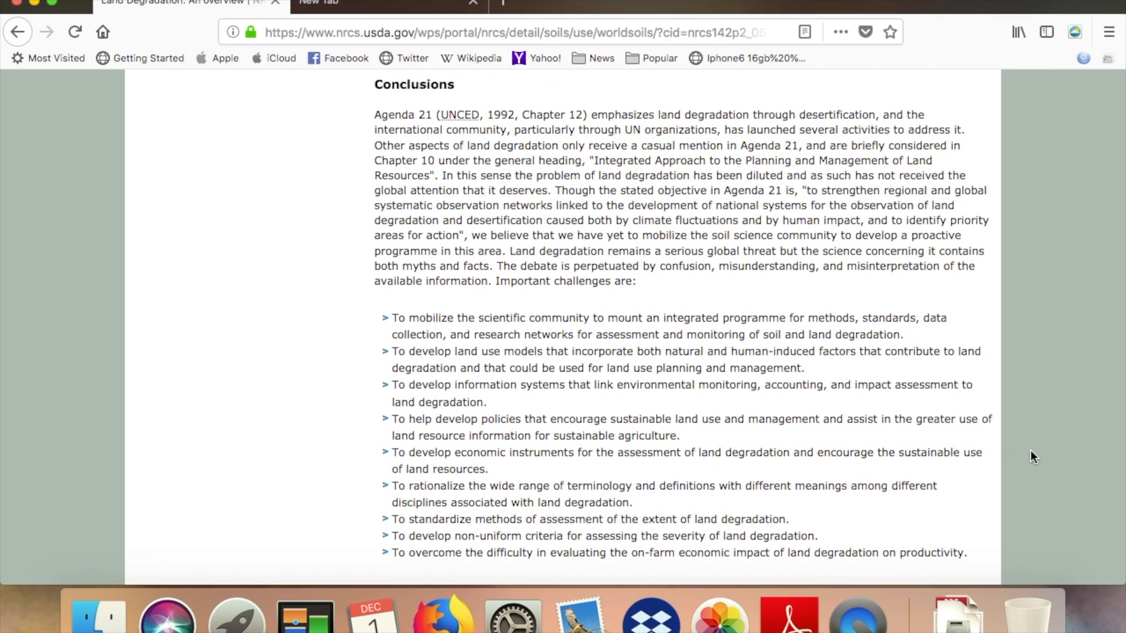
mouse_move(381, 114)
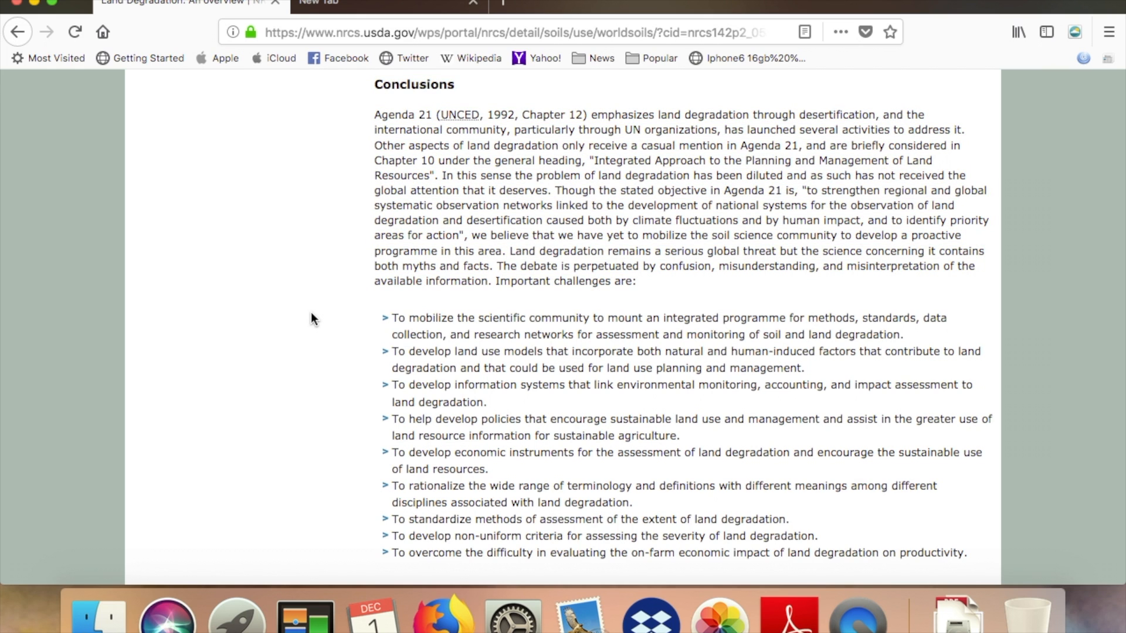
scroll("down", 3)
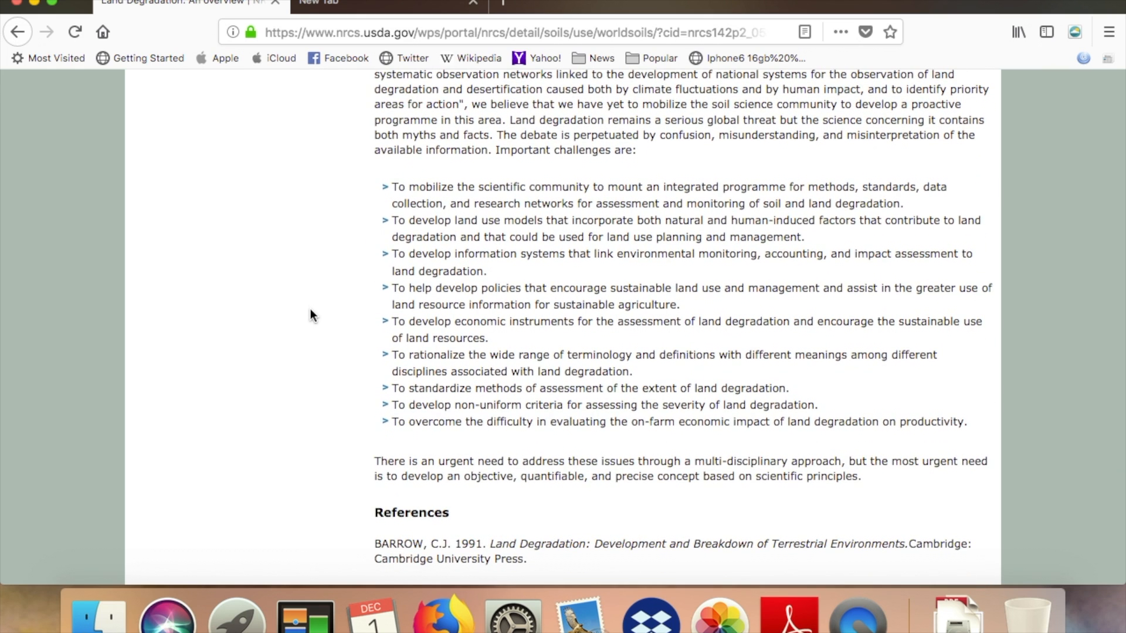
mouse_move(319, 352)
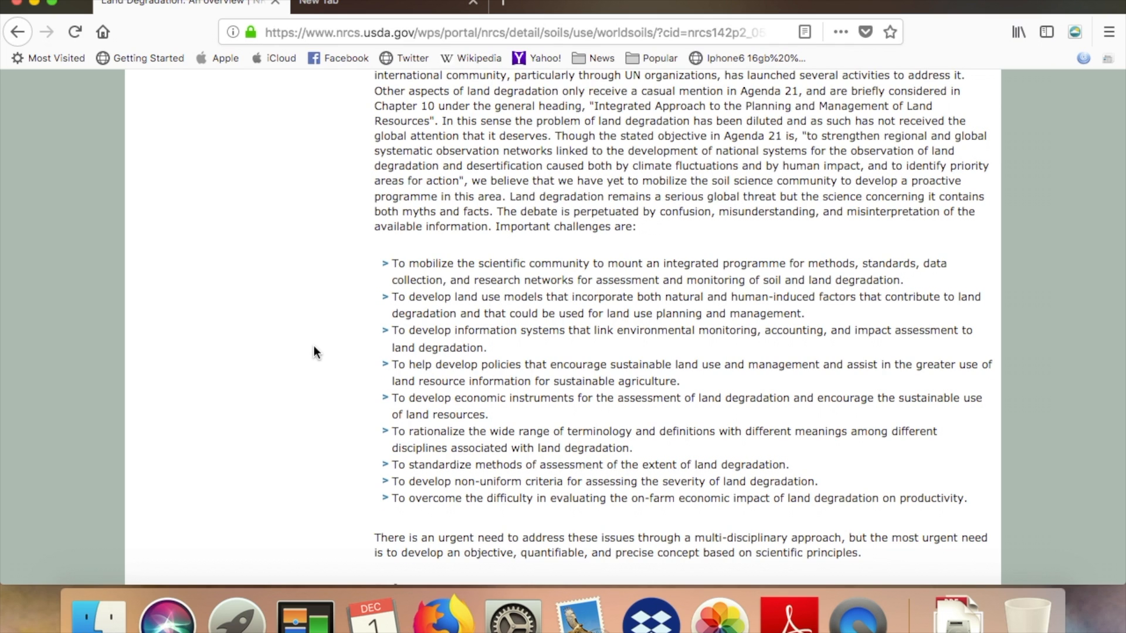
scroll("up", 3)
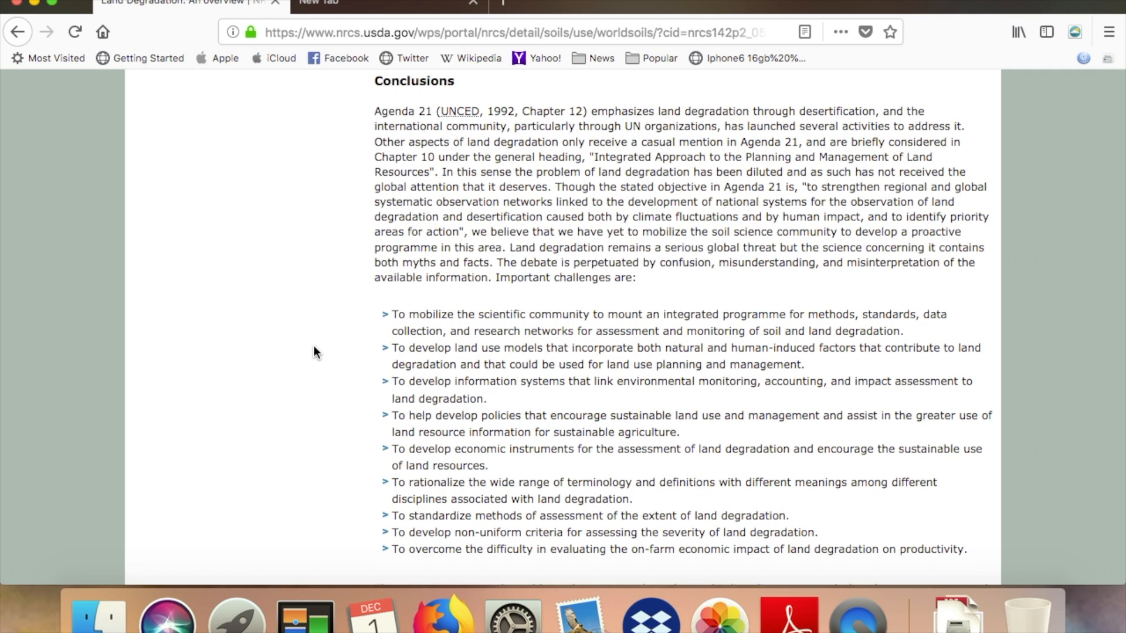
mouse_move(385, 315)
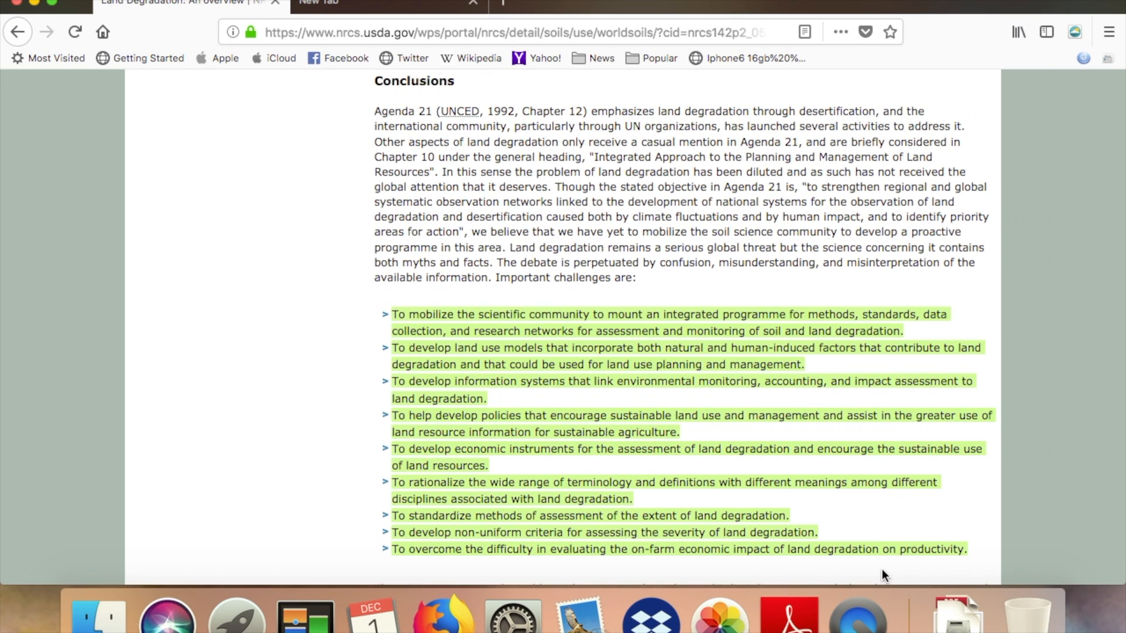
mouse_move(218, 402)
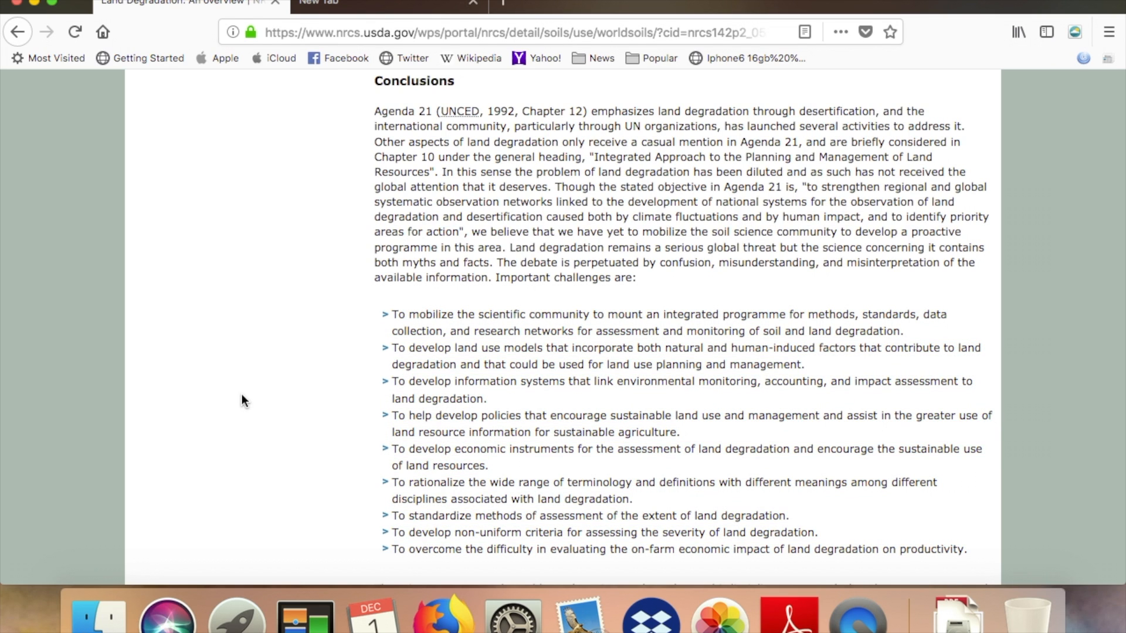
Highlight the 'There is an urgent need…' paragraph above the References section
scroll("down", 3)
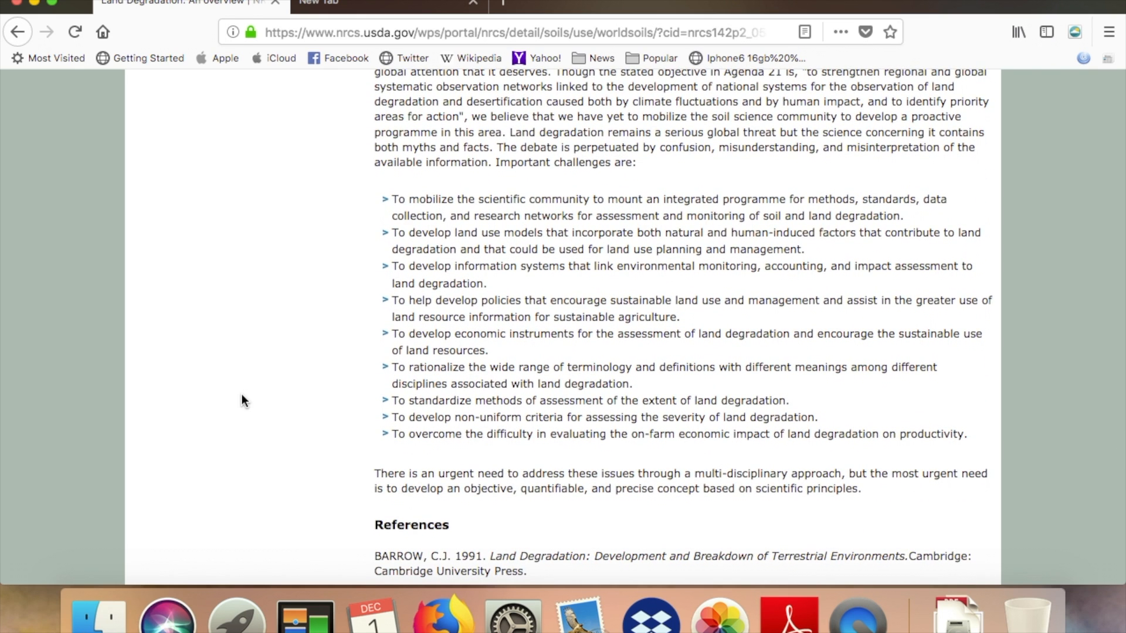
left_click_drag(373, 473, 859, 487)
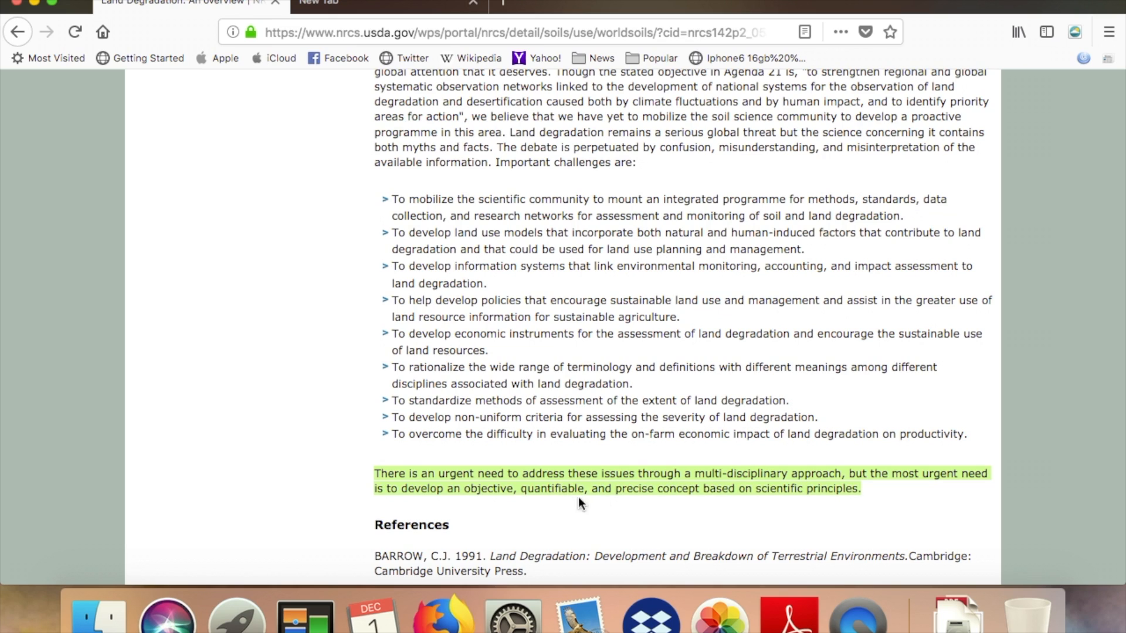
mouse_move(226, 480)
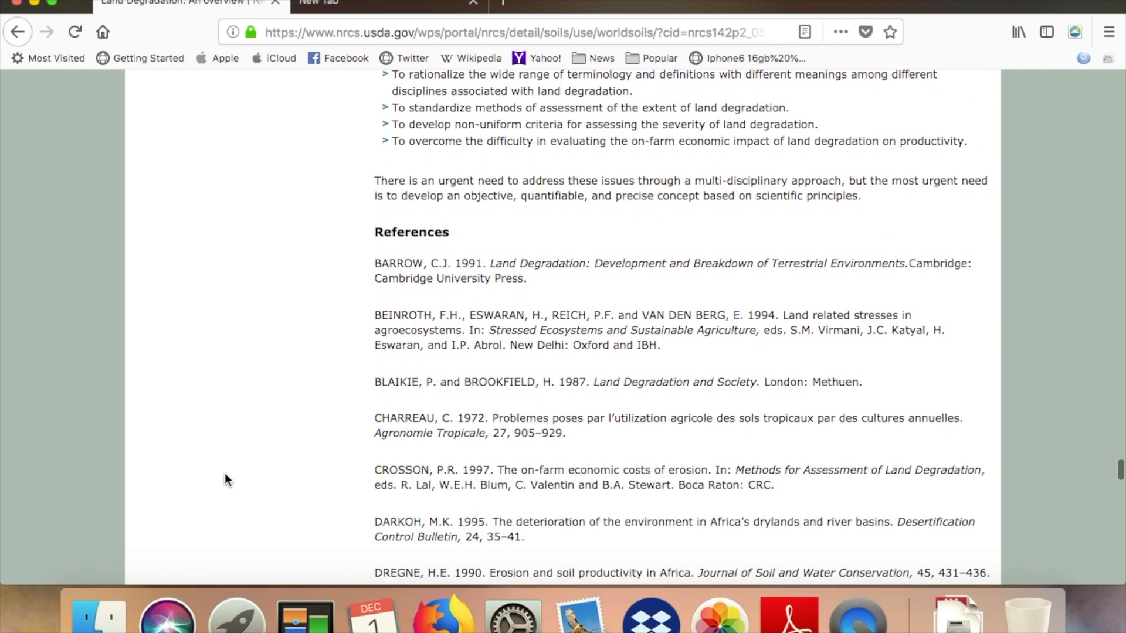
Scroll to the end of the References and highlight the UNEP 1992 World Atlas of Desertification entry
scroll("down", 3)
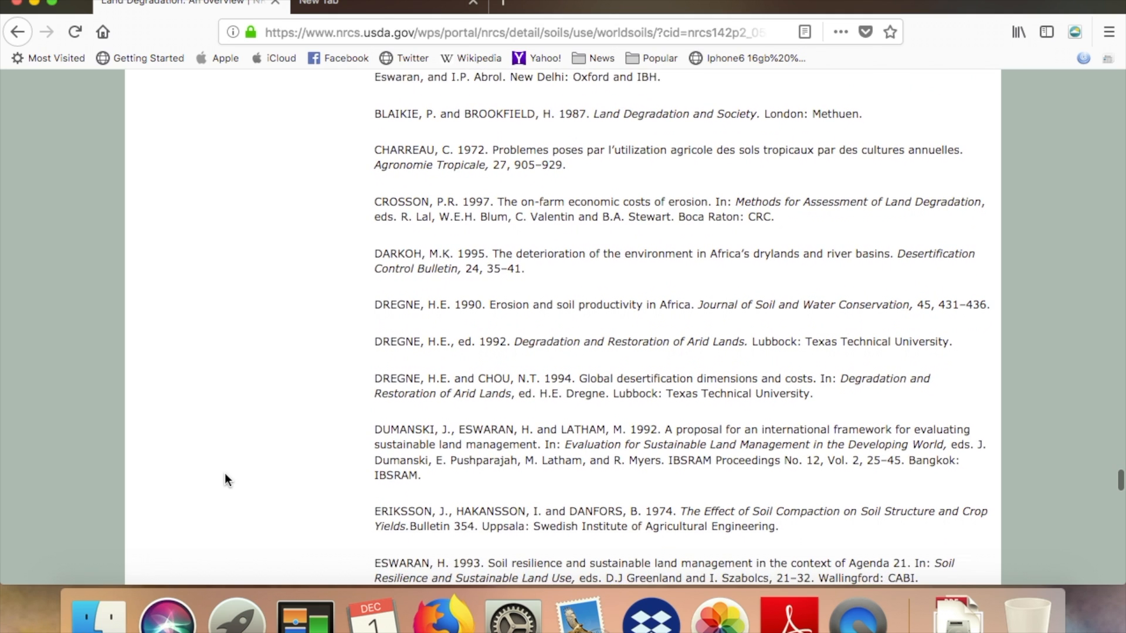
scroll("down", 3)
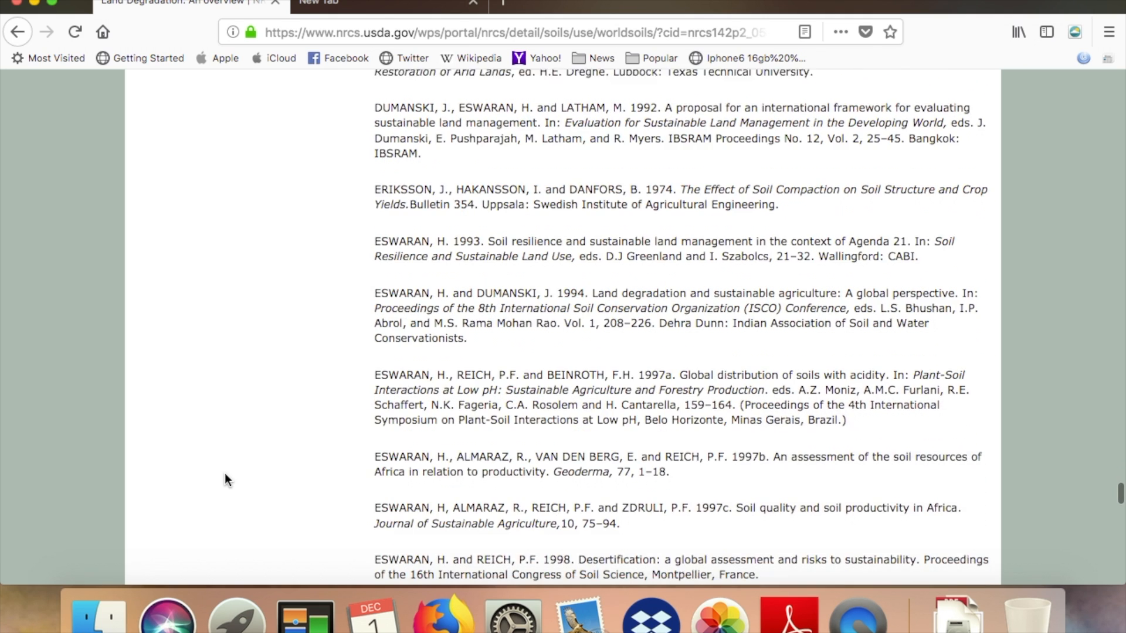
scroll("down", 3)
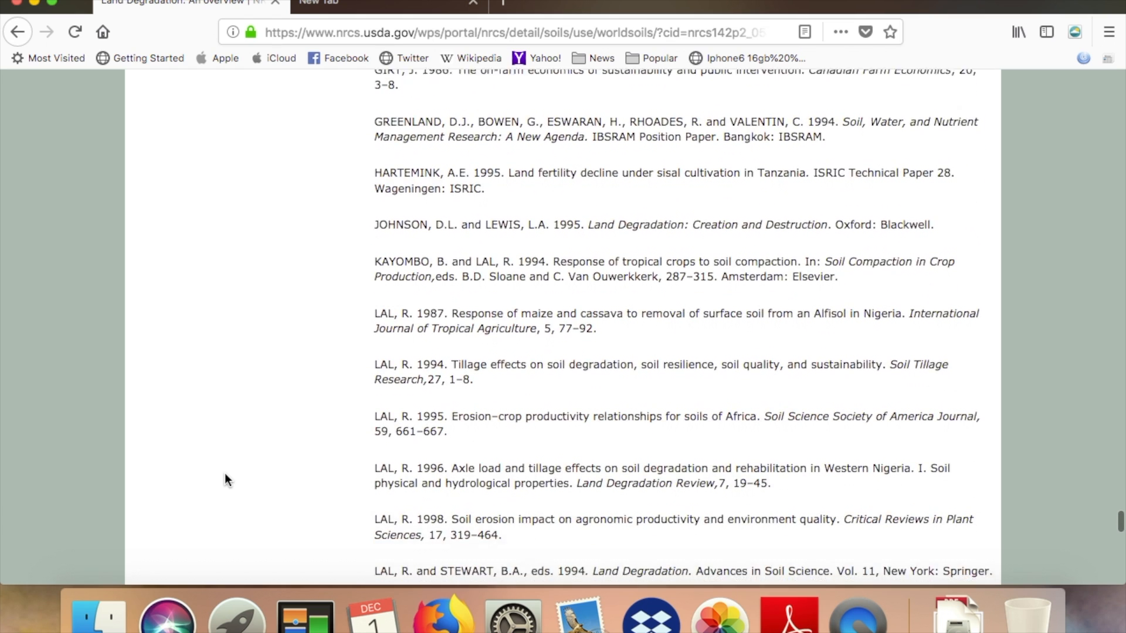
scroll("down", 3)
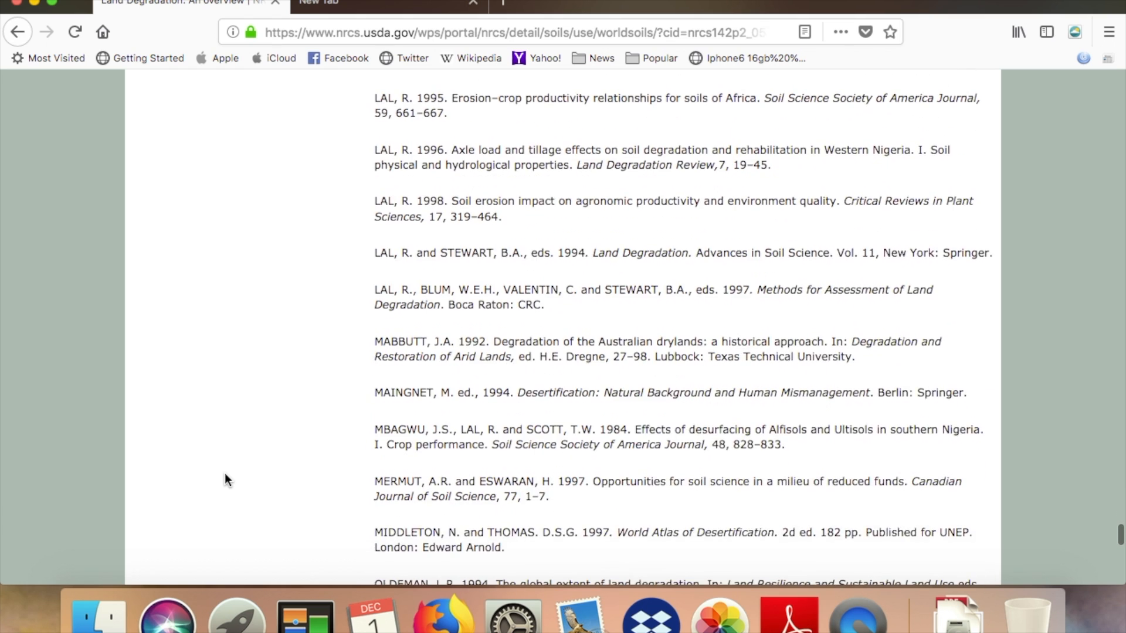
scroll("down", 3)
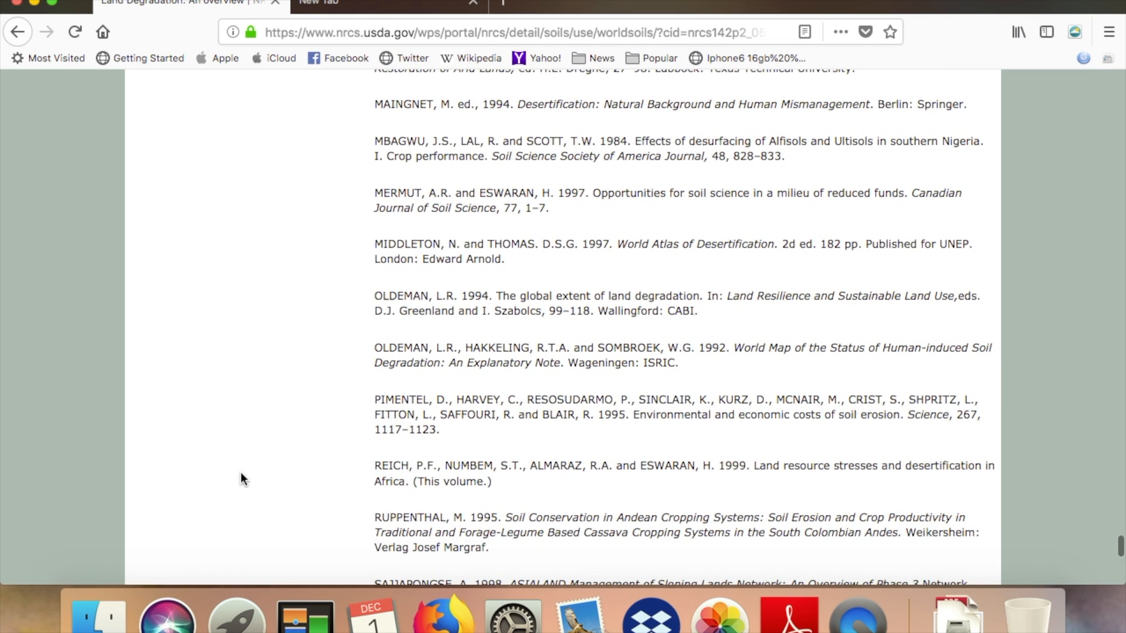
scroll("down", 3)
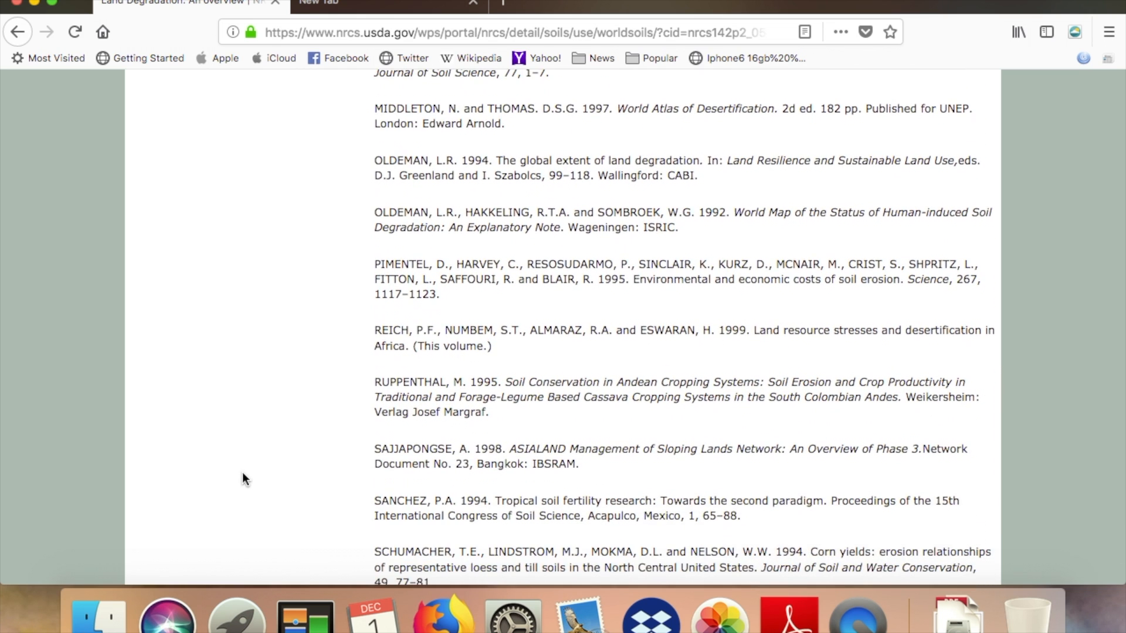
scroll("down", 3)
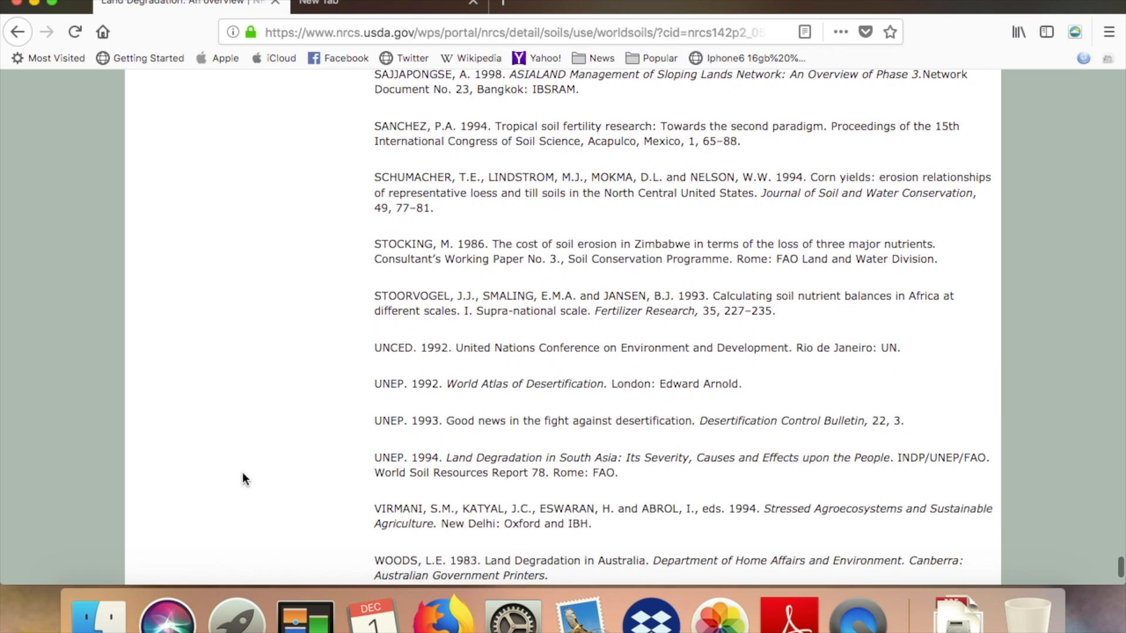
scroll("down", 3)
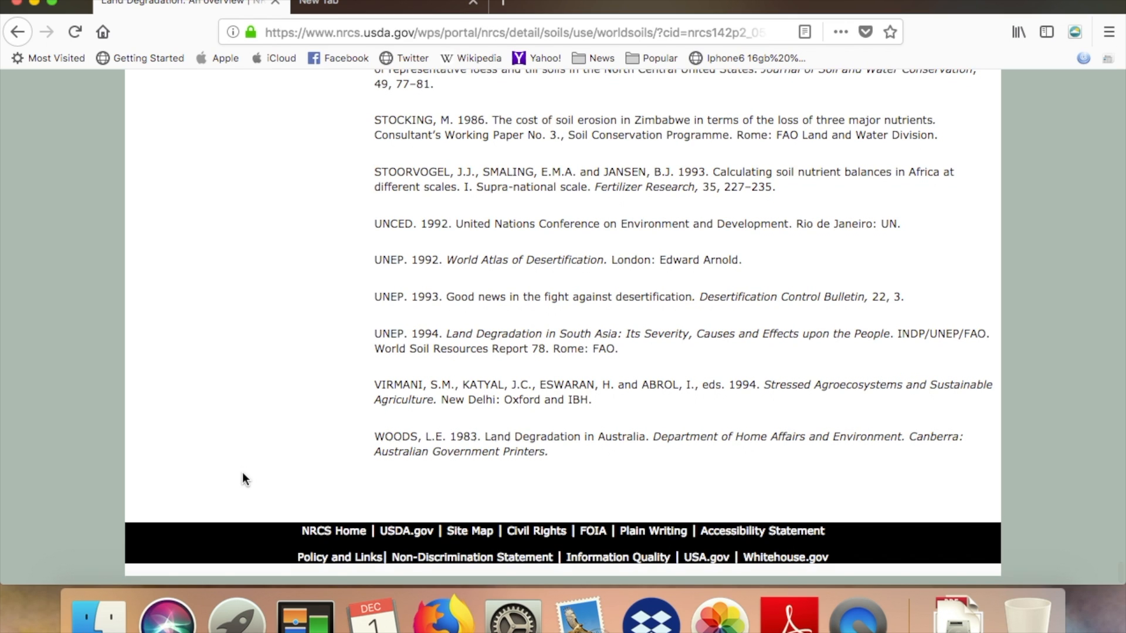
mouse_move(313, 260)
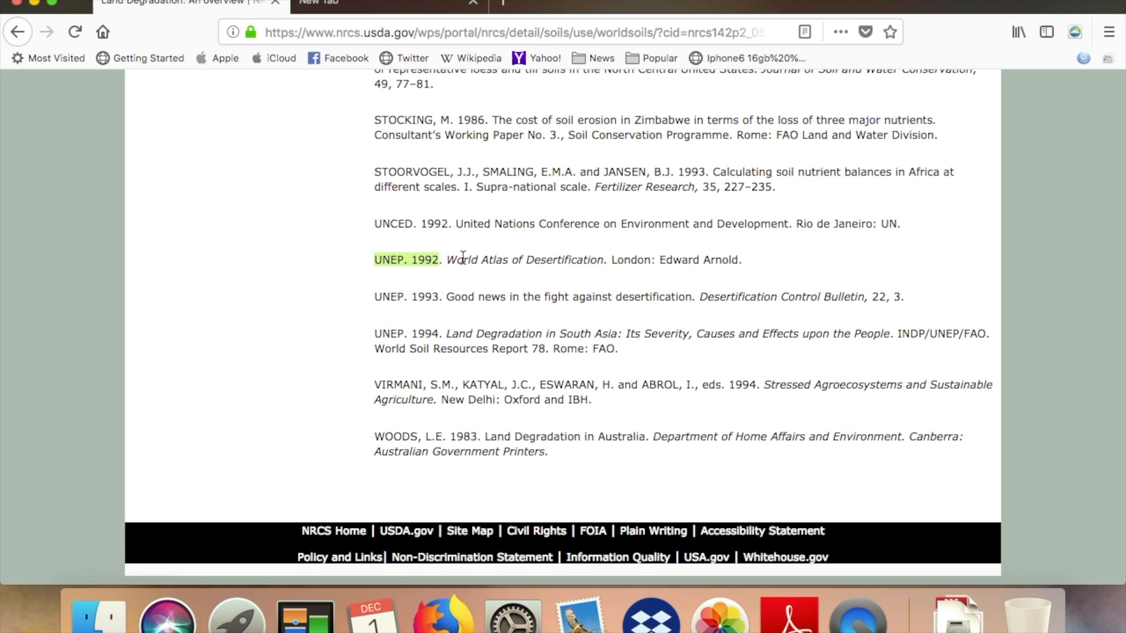
left_click_drag(445, 260, 740, 260)
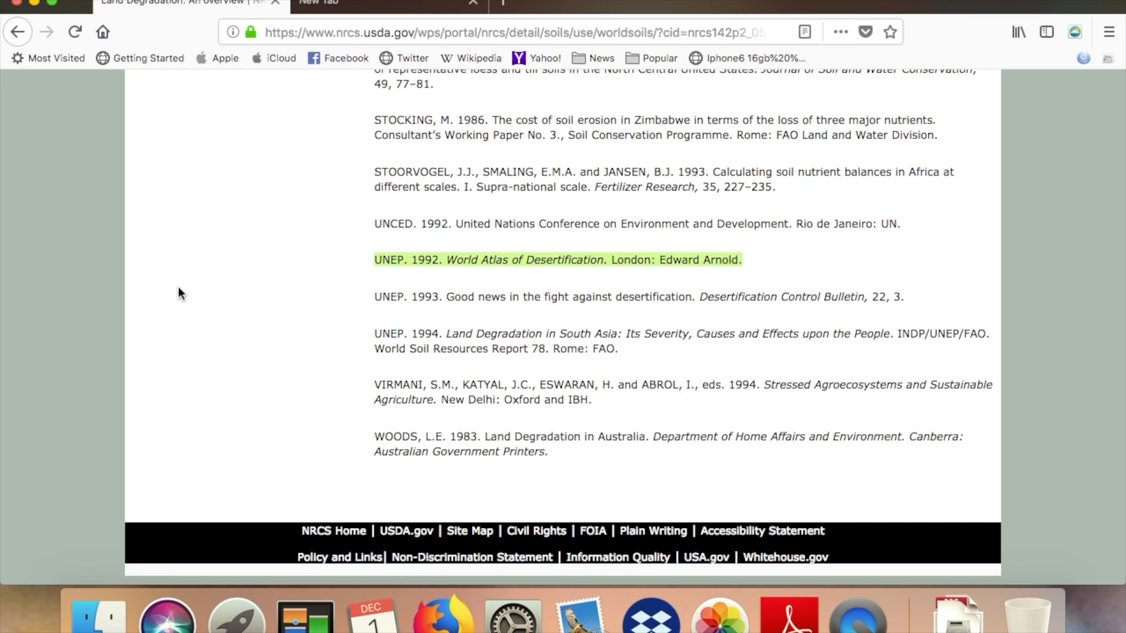